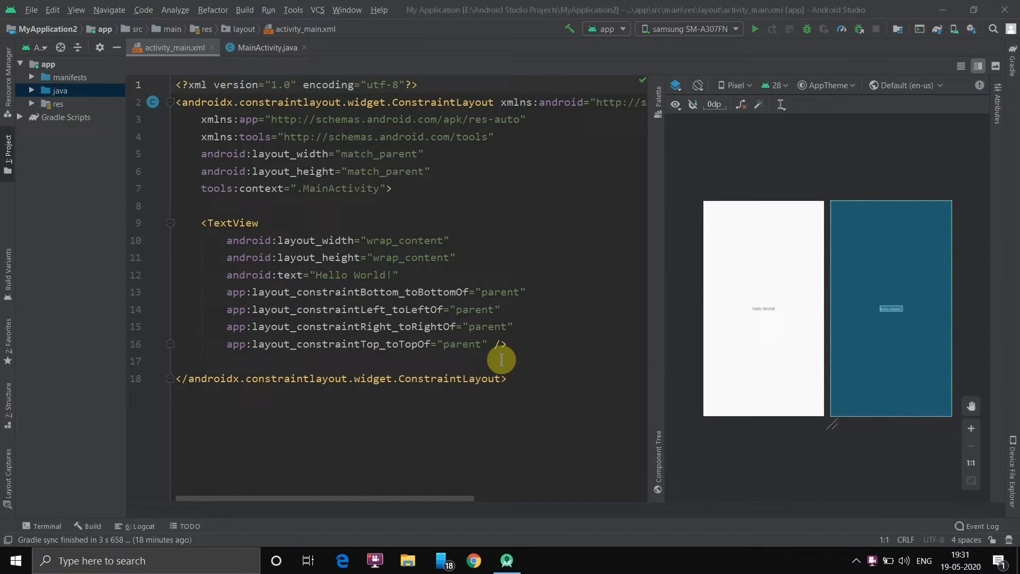
# Delete the Hello World TextView, rename the root tag to RelativeLayout, and start a LinearLayout
pyautogui.doubleClick(429, 102)
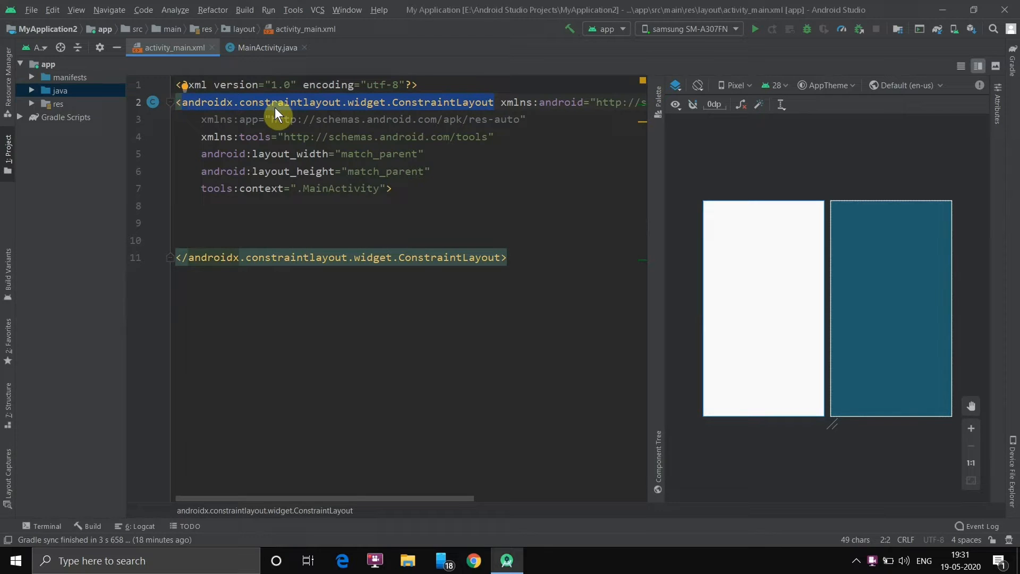
pyautogui.write('Rel')
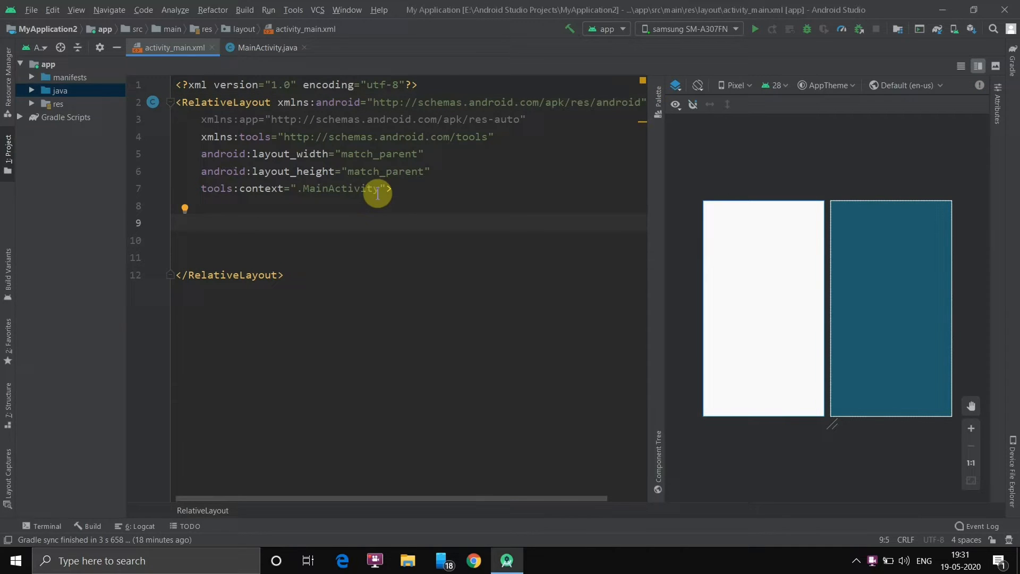
pyautogui.write('<LinearLayout')
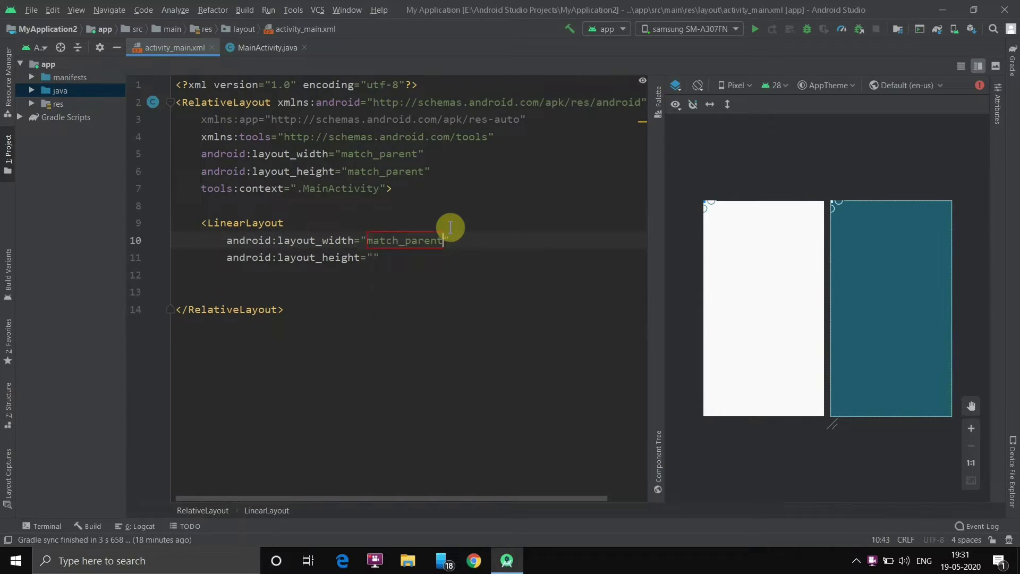
# Give the LinearLayout match_parent width and height and vertical orientation
pyautogui.write('match_parent')
pyautogui.click(410, 274)
pyautogui.write('></LinearLayout>')
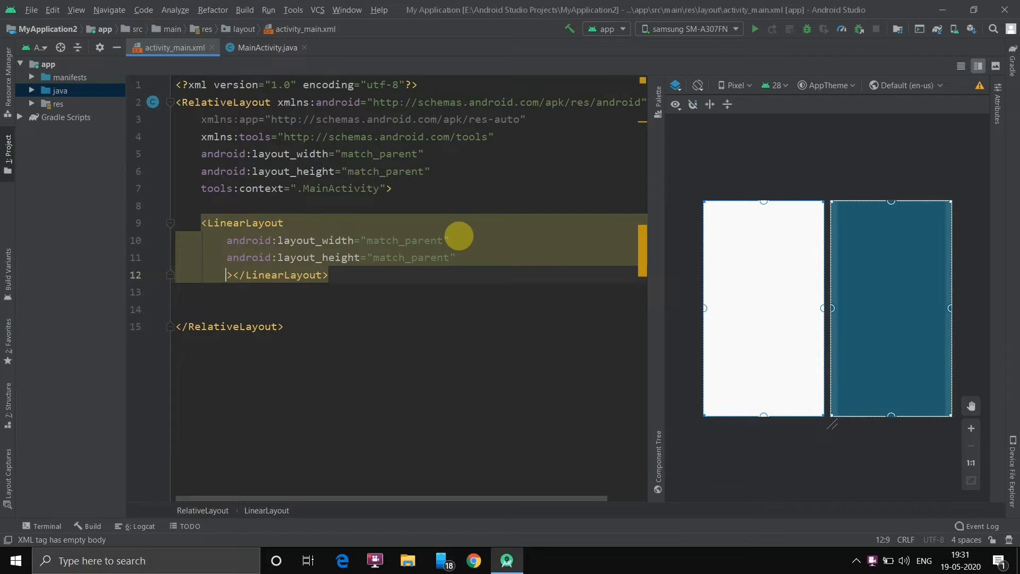
pyautogui.write('android:orientation="vertical">')
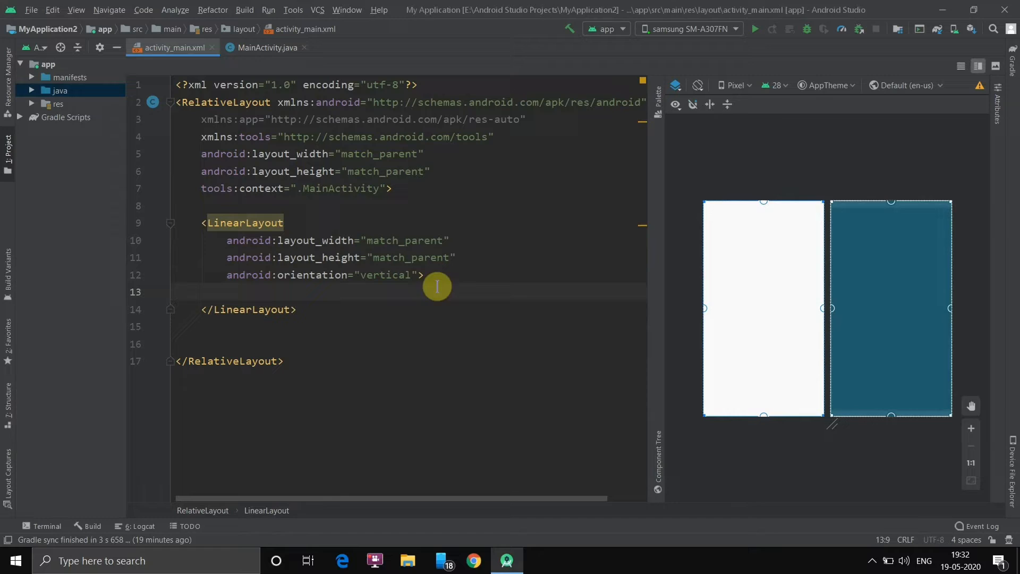
pyautogui.moveTo(452, 288)
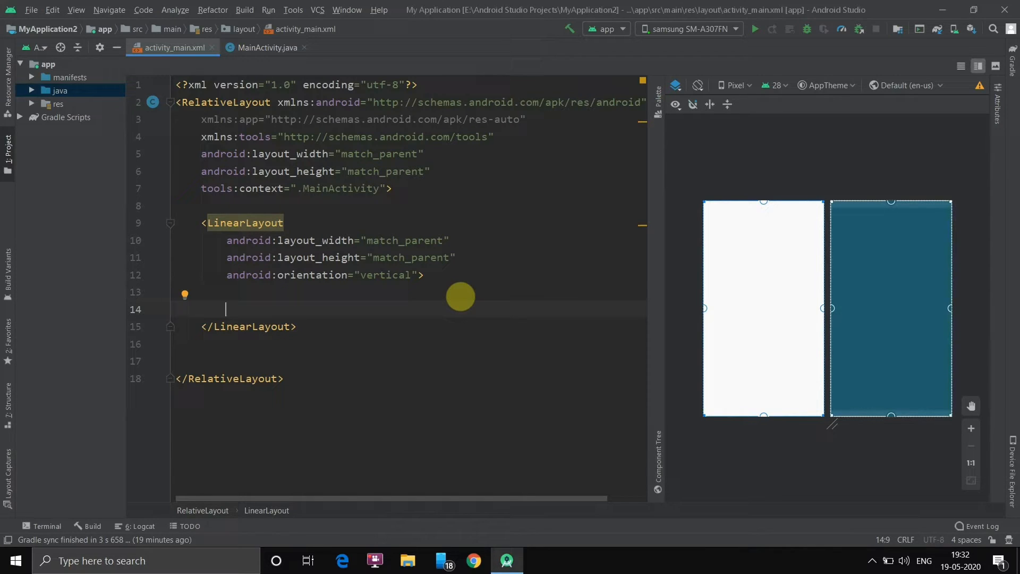
pyautogui.moveTo(452, 287)
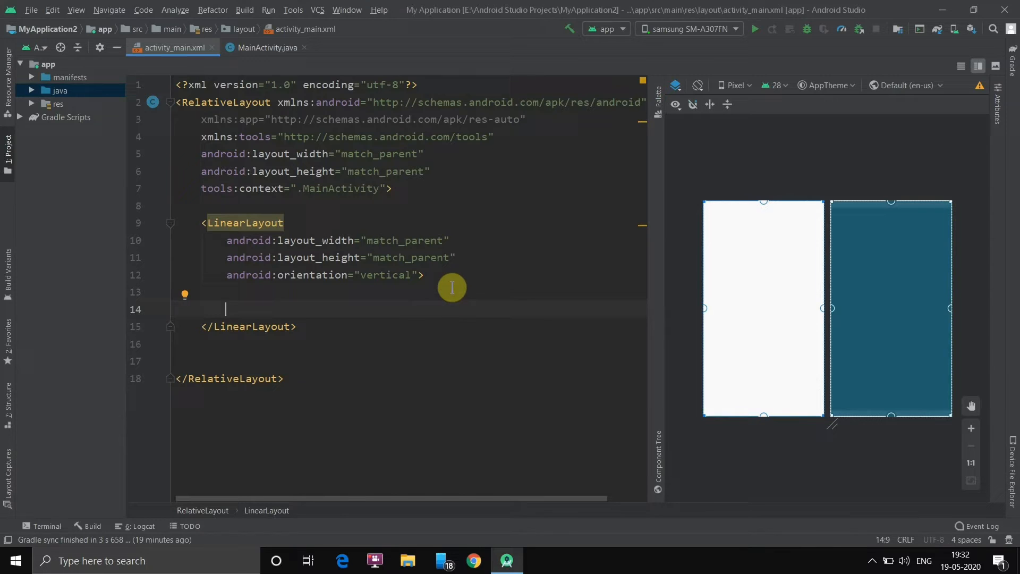
# Add an inner LinearLayout: width match_parent, height wrap_content, orientation vertical
pyautogui.write('<LinearLayout\\n    android:layout_width="')
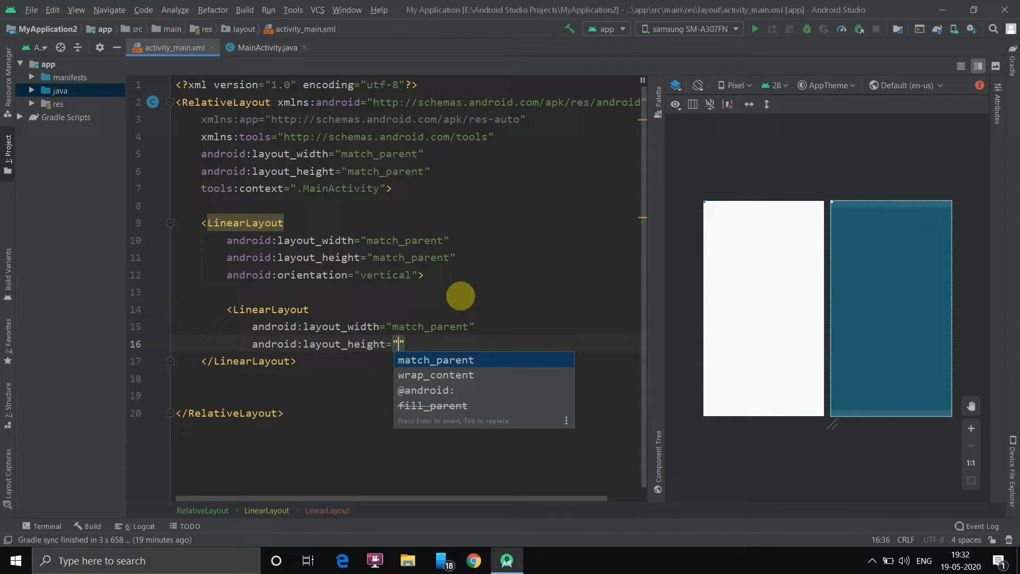
pyautogui.press('Down')
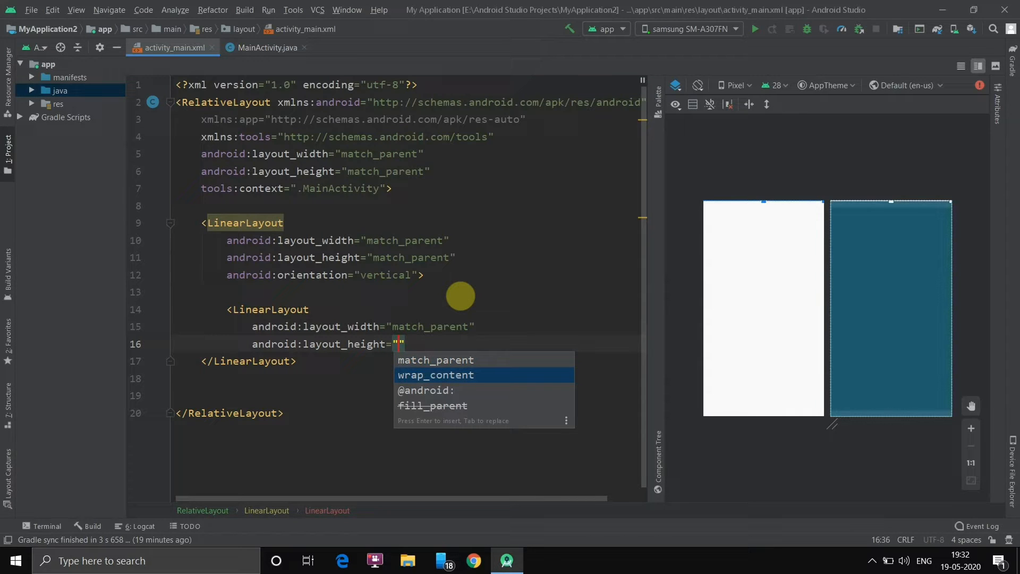
pyautogui.click(435, 375)
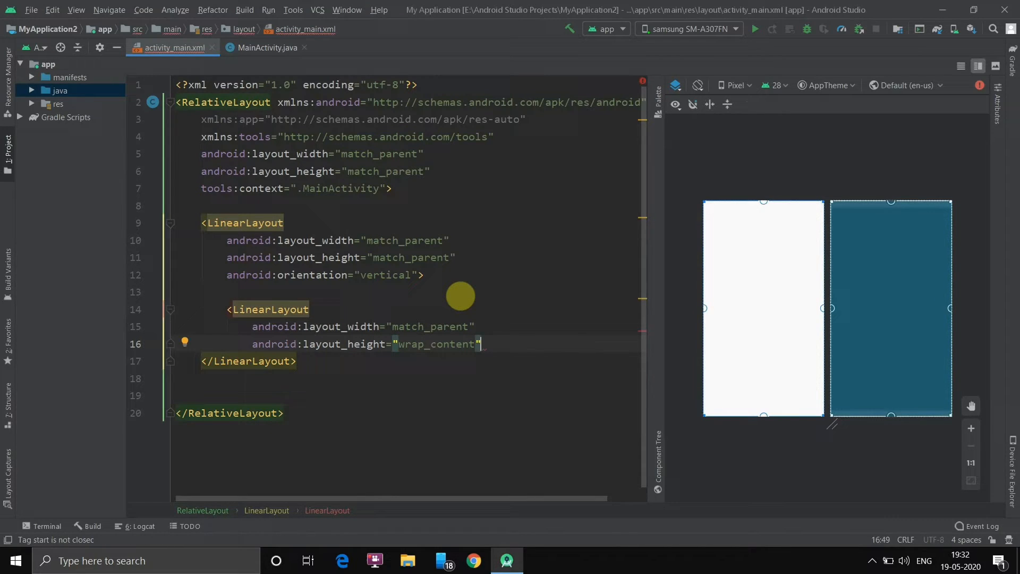
pyautogui.write('>')
pyautogui.press('Enter')
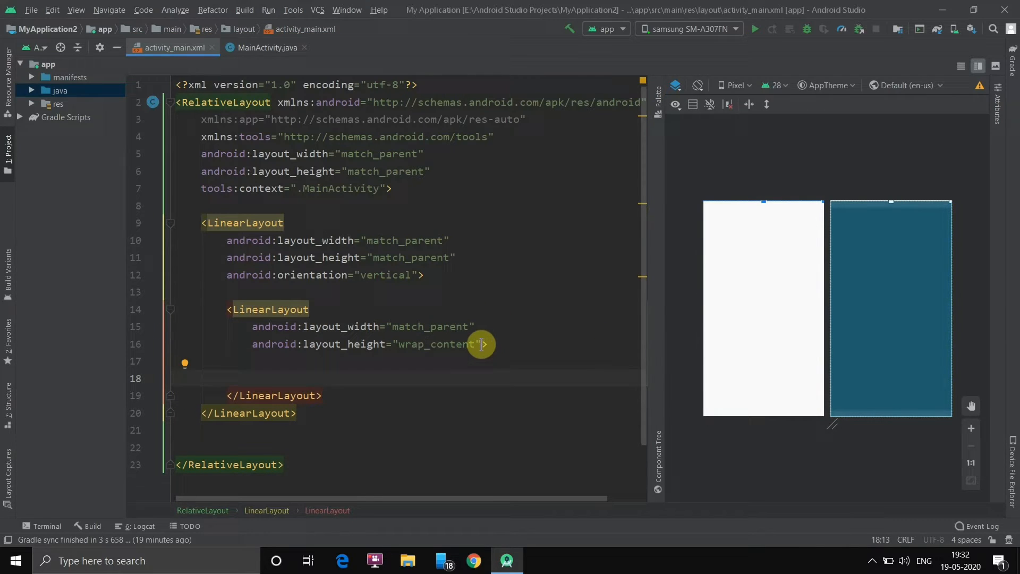
pyautogui.write('android:orientation="">')
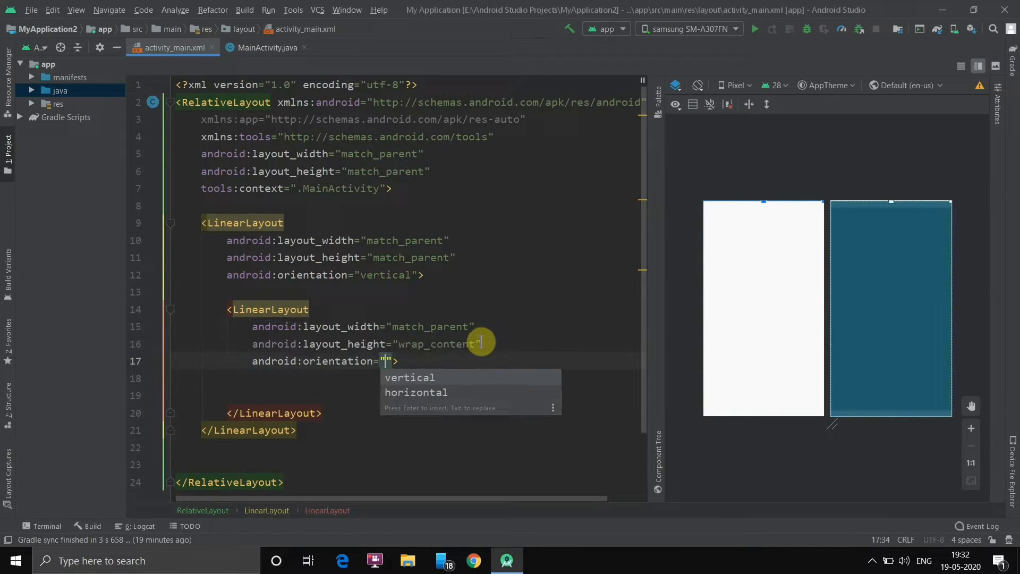
pyautogui.click(409, 377)
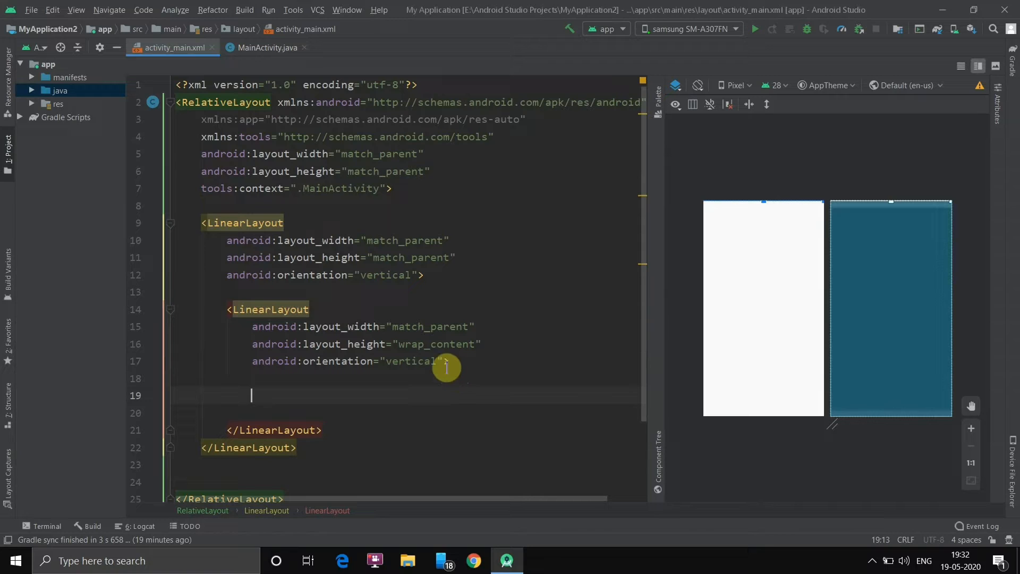
# Add a VideoView sized wrap_content by 230dp with id @+id/videoView
pyautogui.write('<VideoView')
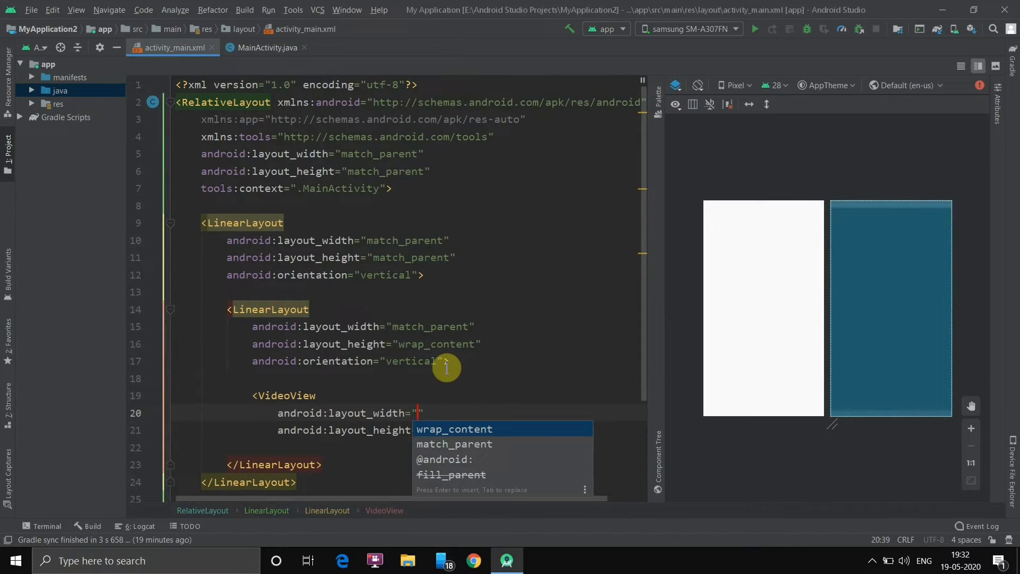
pyautogui.press('Enter')
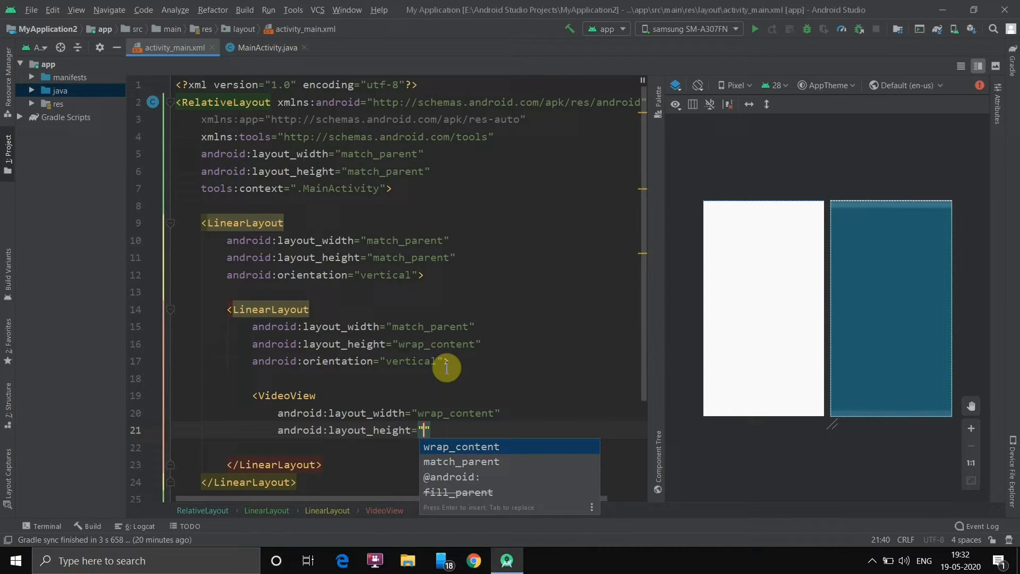
pyautogui.write('2')
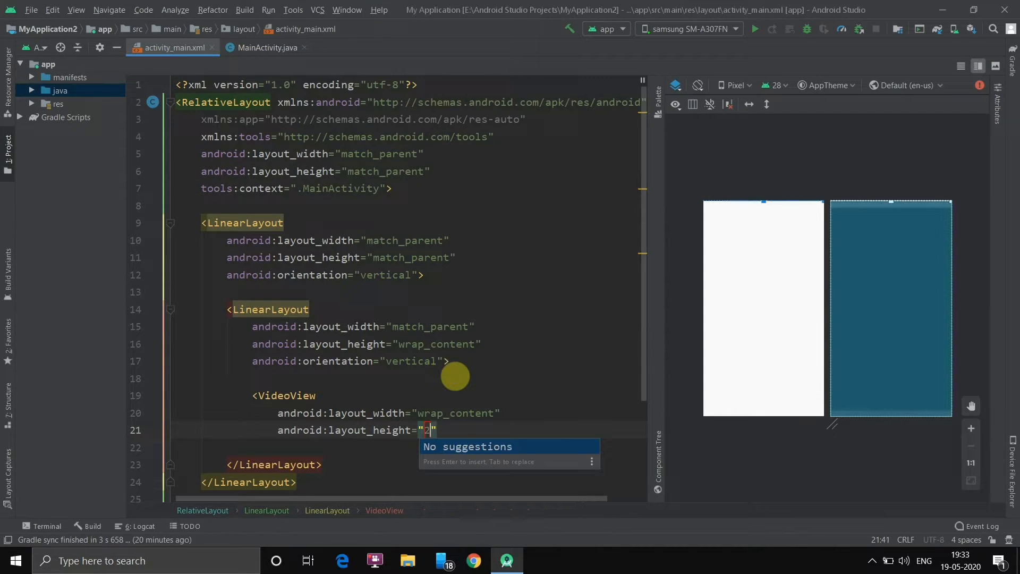
pyautogui.write('30')
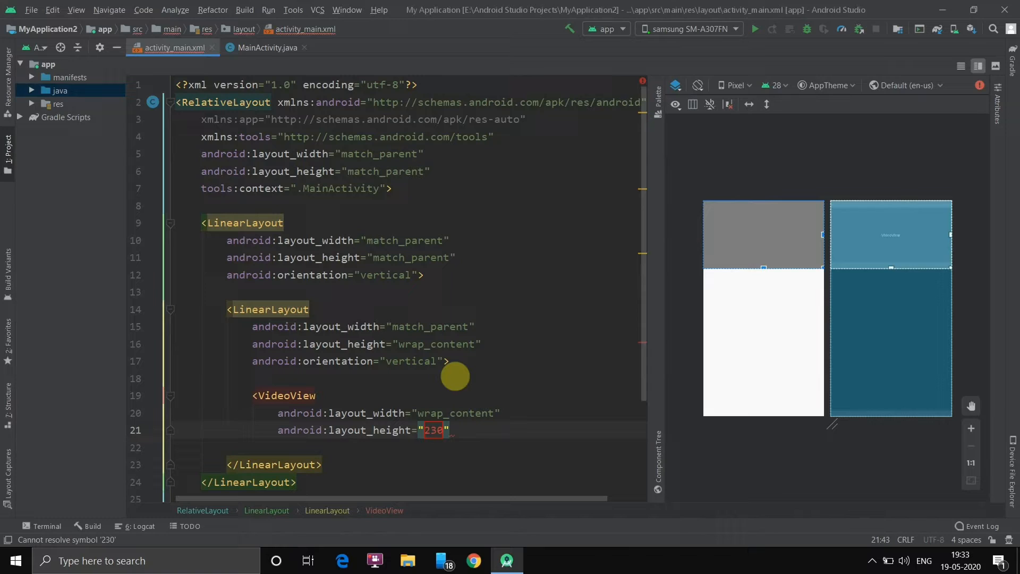
pyautogui.write('dp')
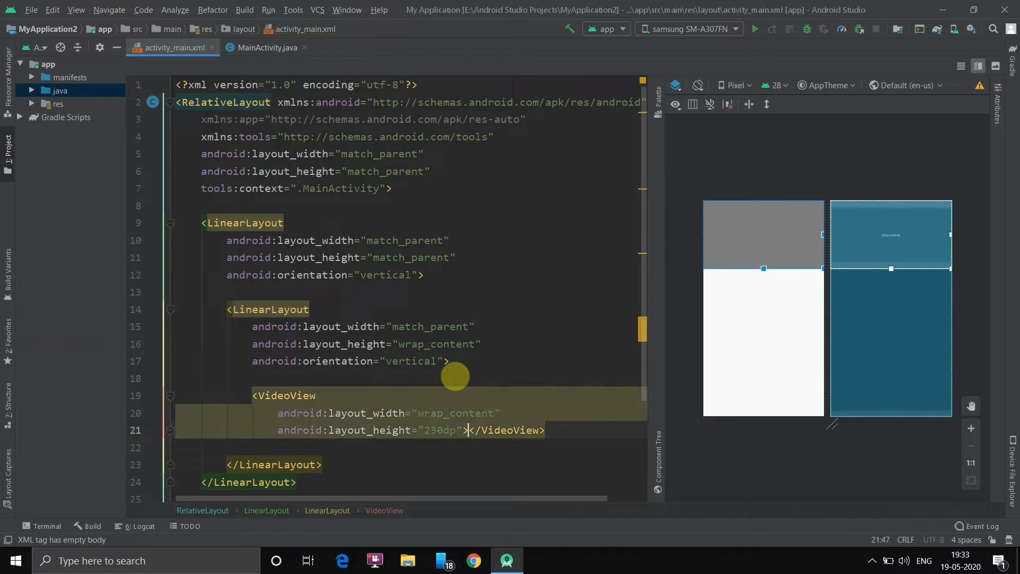
pyautogui.press('Enter')
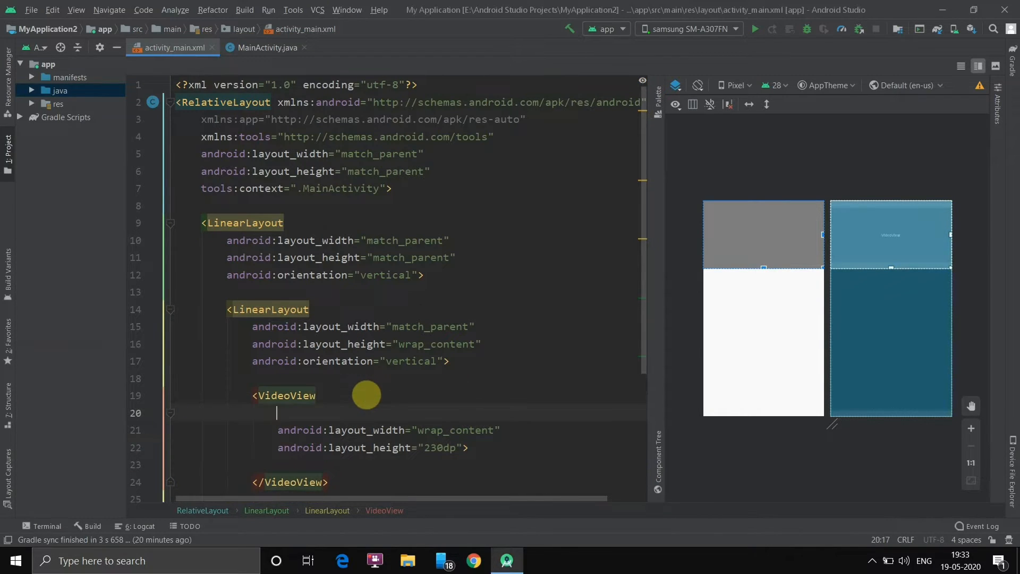
pyautogui.write('android:id="@+id/')
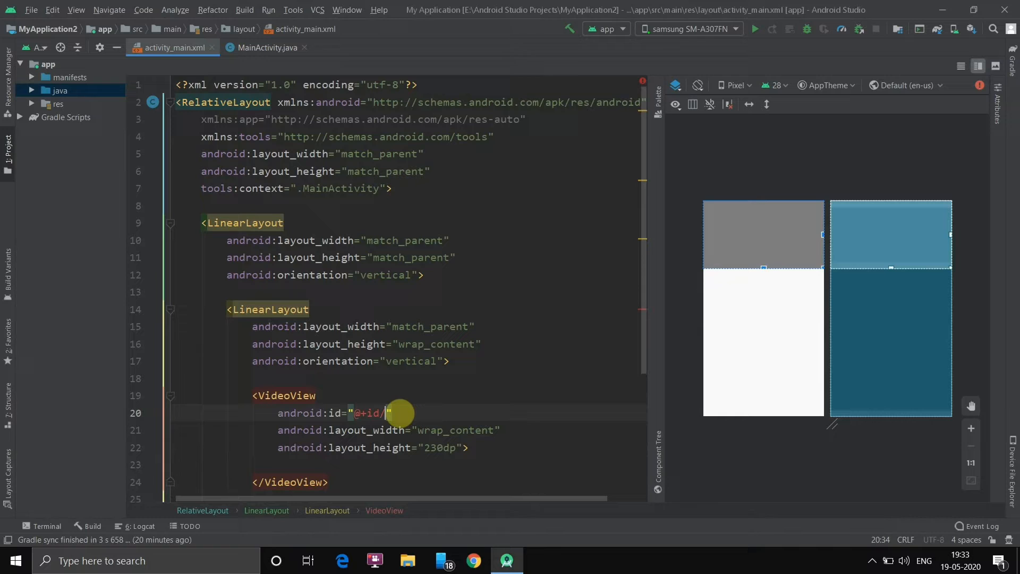
pyautogui.write('videoView')
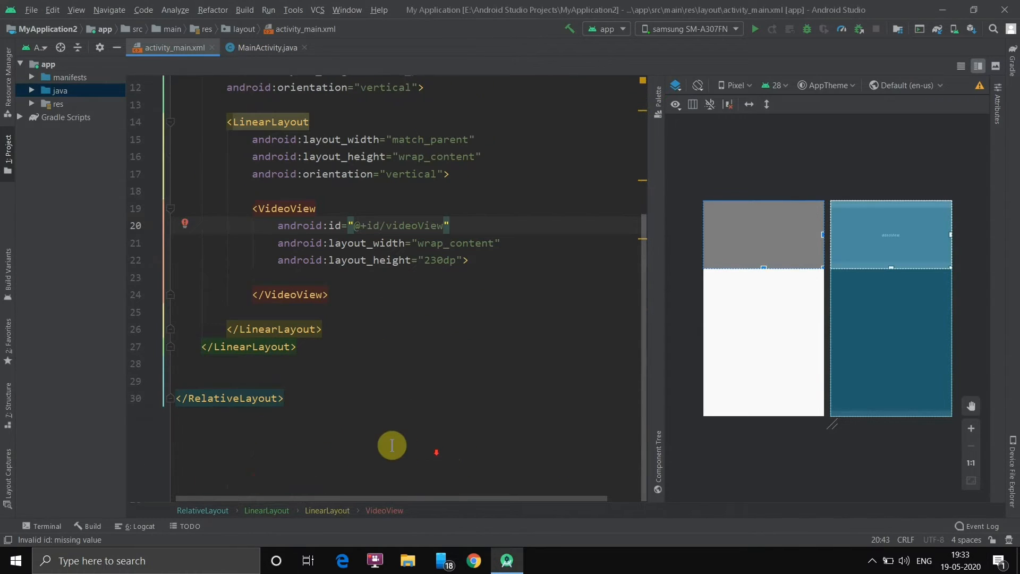
pyautogui.moveTo(284, 156)
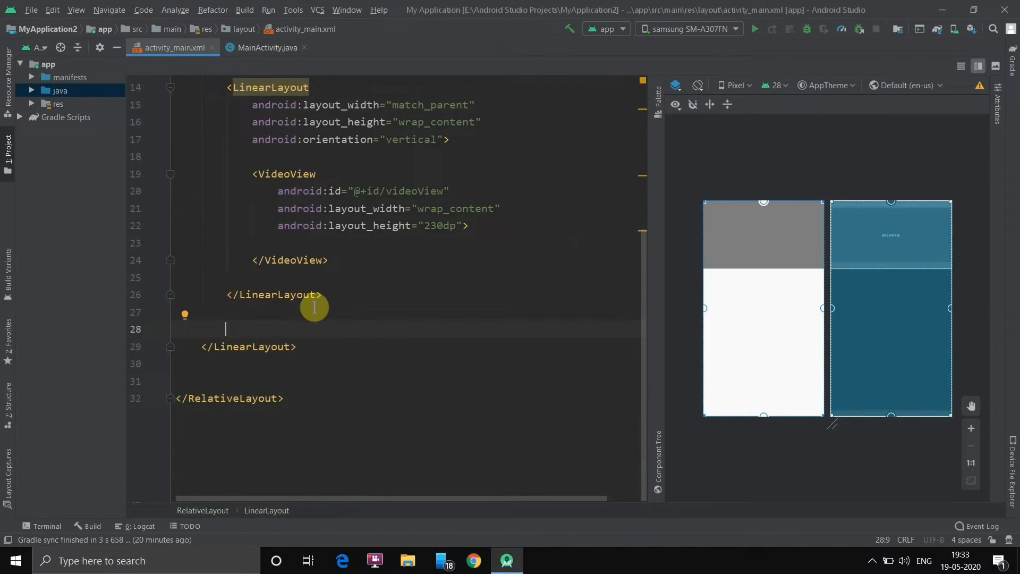
# Add a wrap_content TextView below the video reading 'This is my Intro'
pyautogui.write('<TextVie')
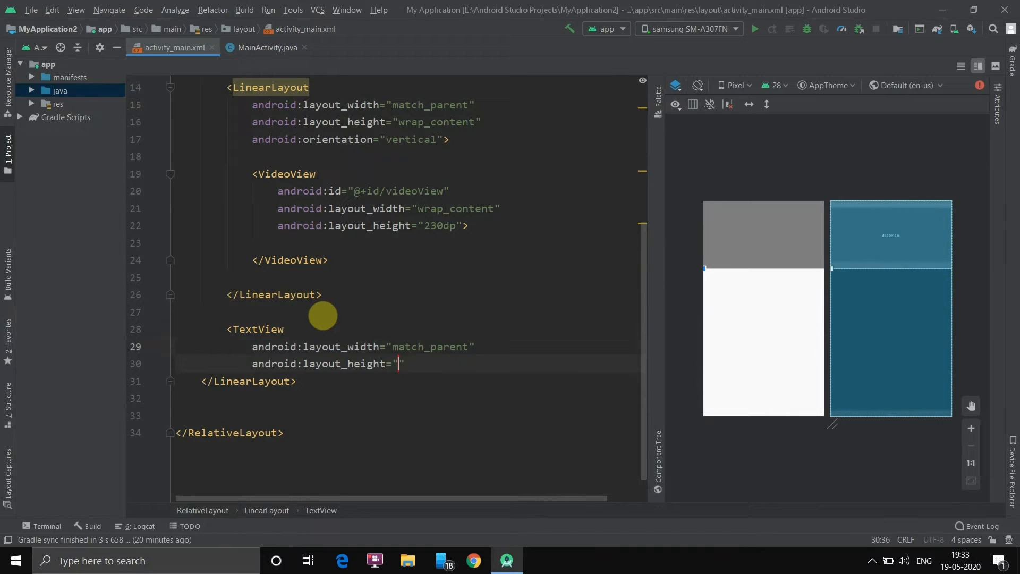
pyautogui.write('wrap_content')
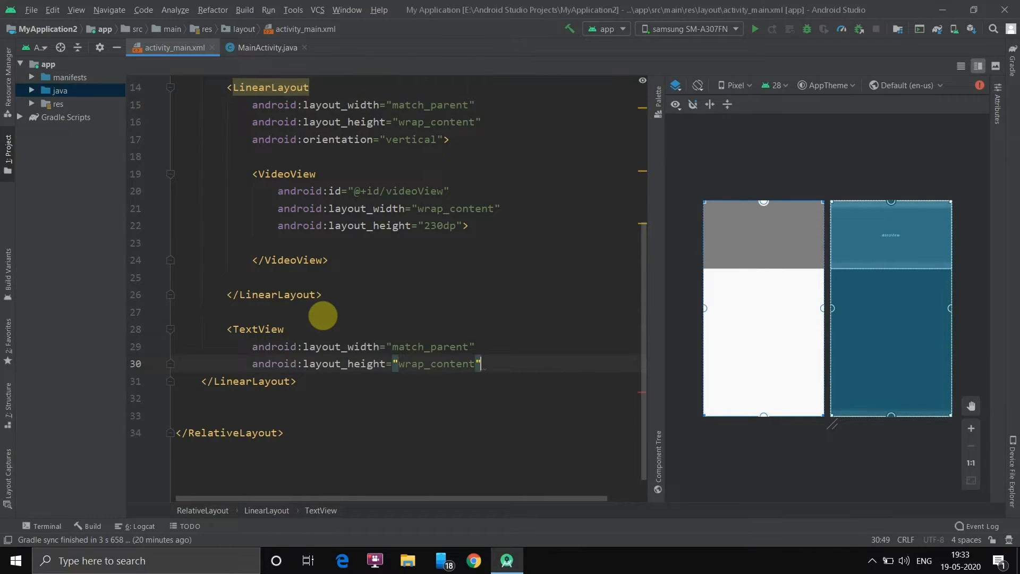
pyautogui.write('>')
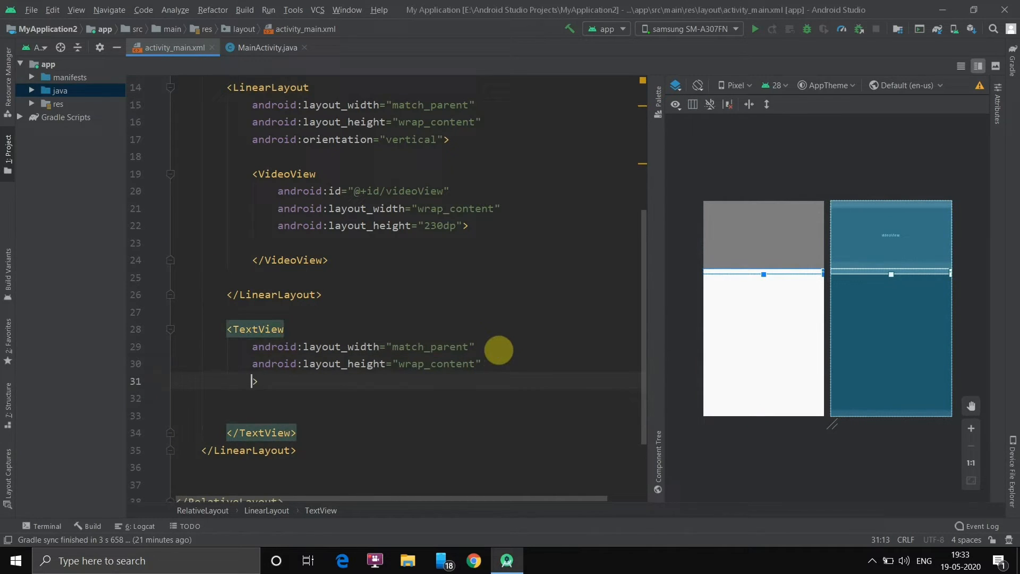
pyautogui.write('android:text="')
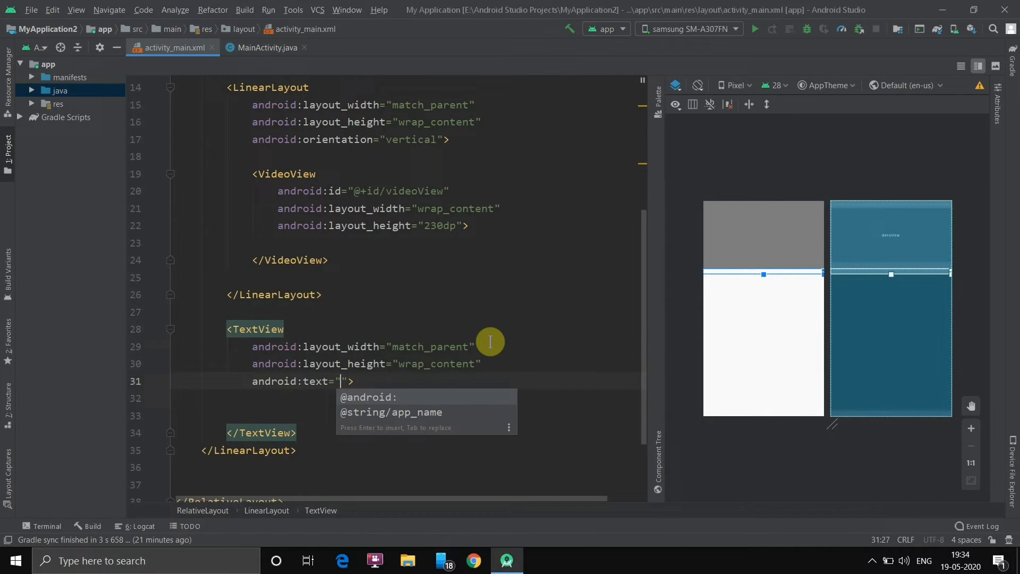
pyautogui.write('Thid')
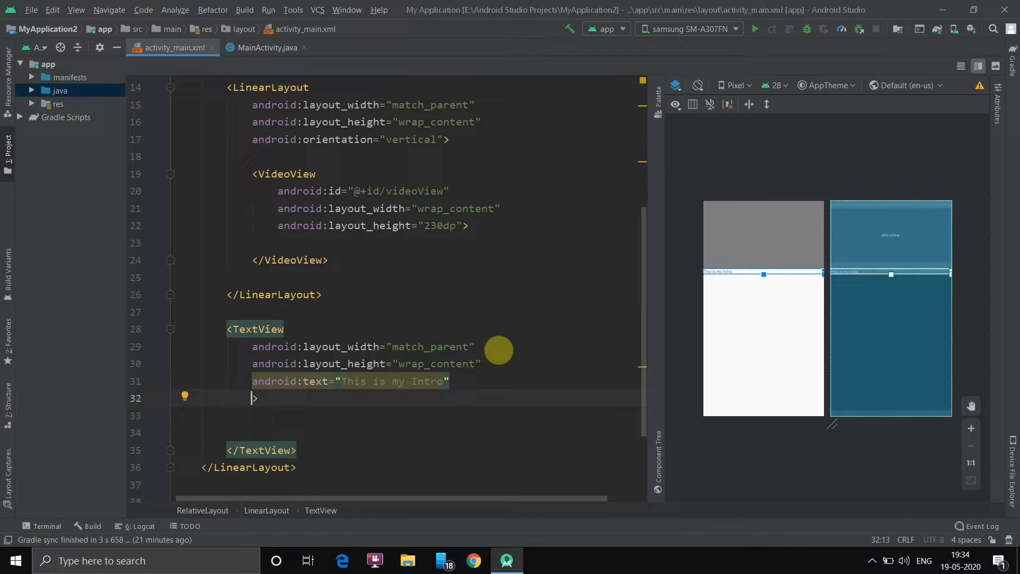
# Set the TextView to #000 color, centre alignment, center_horizontal gravity, and 30sp size
pyautogui.write('android:textColor="#0')
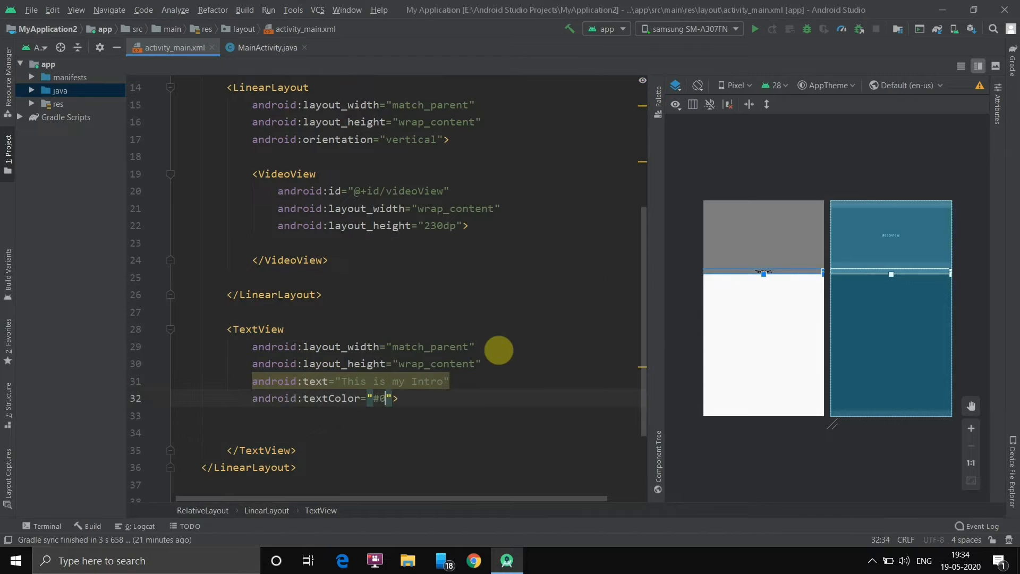
pyautogui.write('android:textAlignment="center">')
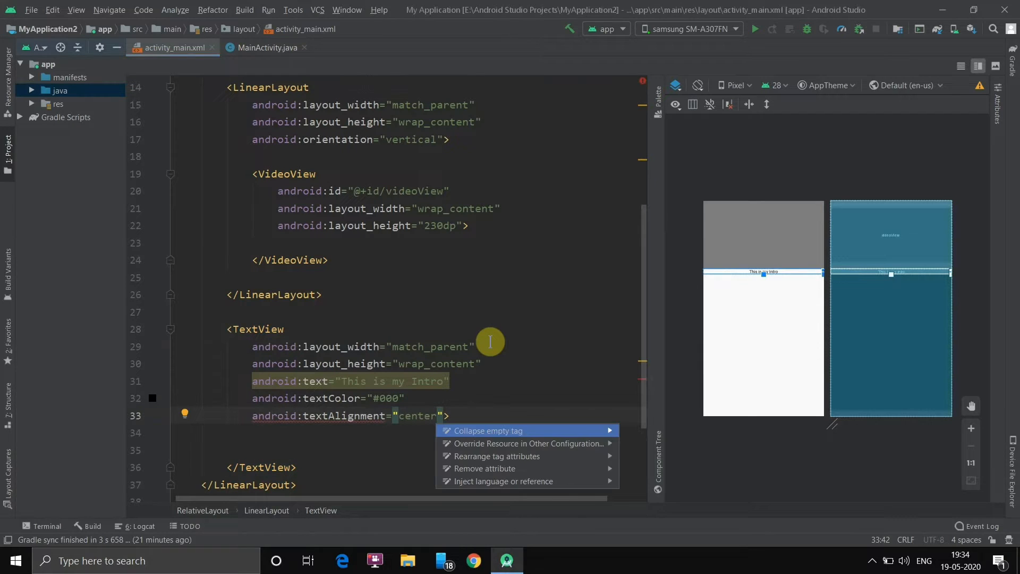
pyautogui.moveTo(335, 422)
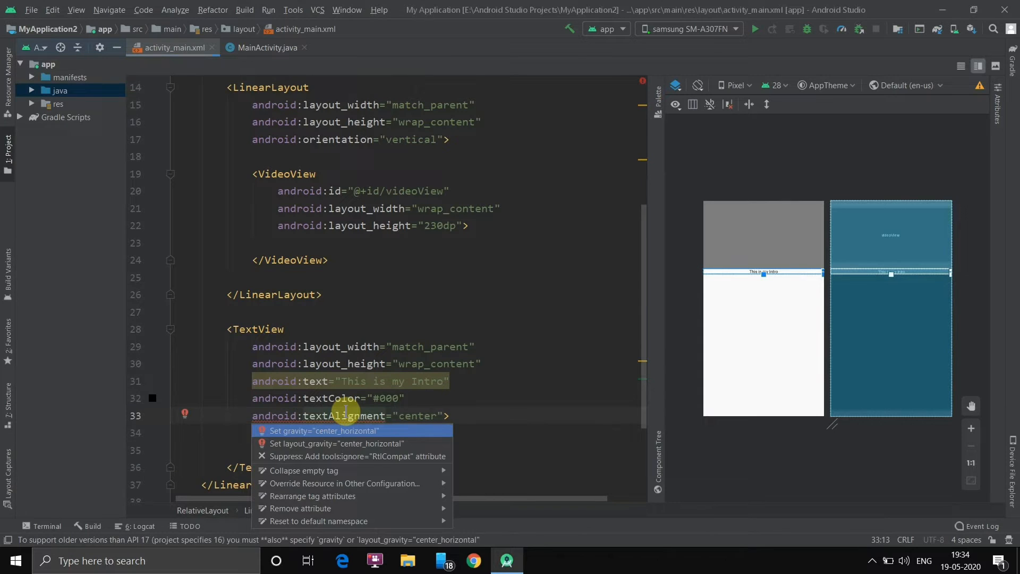
pyautogui.click(323, 430)
pyautogui.write('a>')
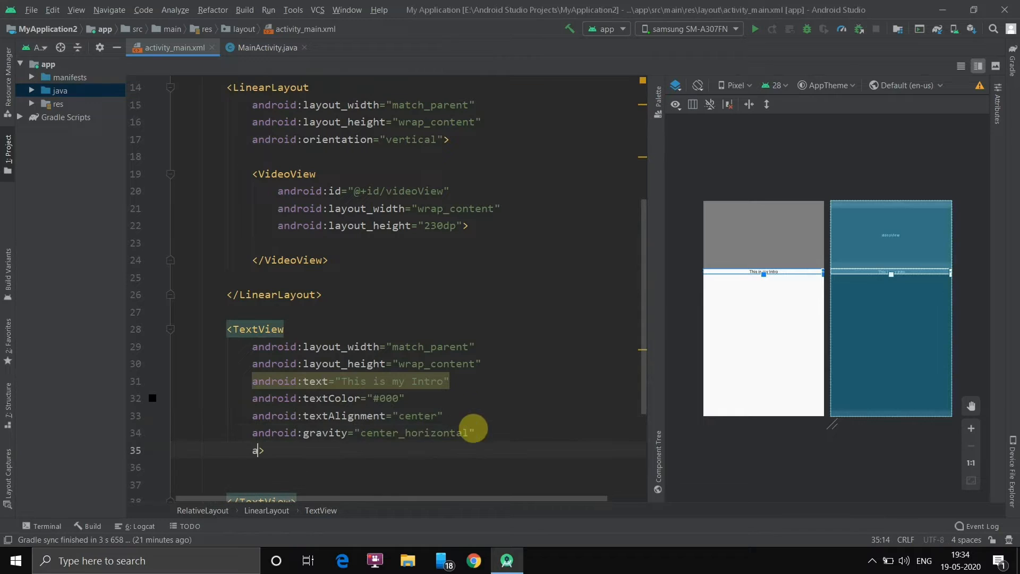
pyautogui.write('ndroid:textSize="')
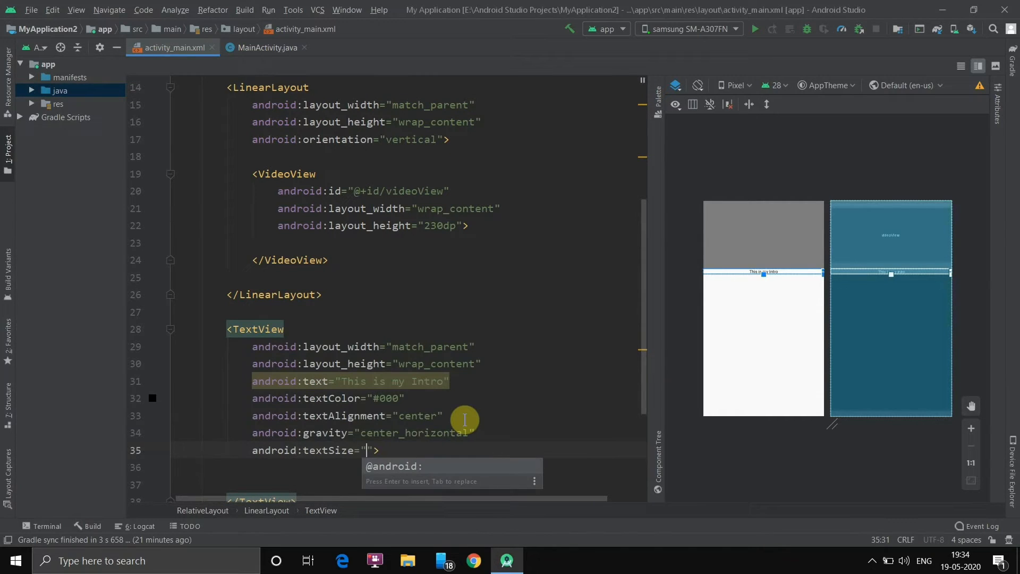
pyautogui.write('30sp')
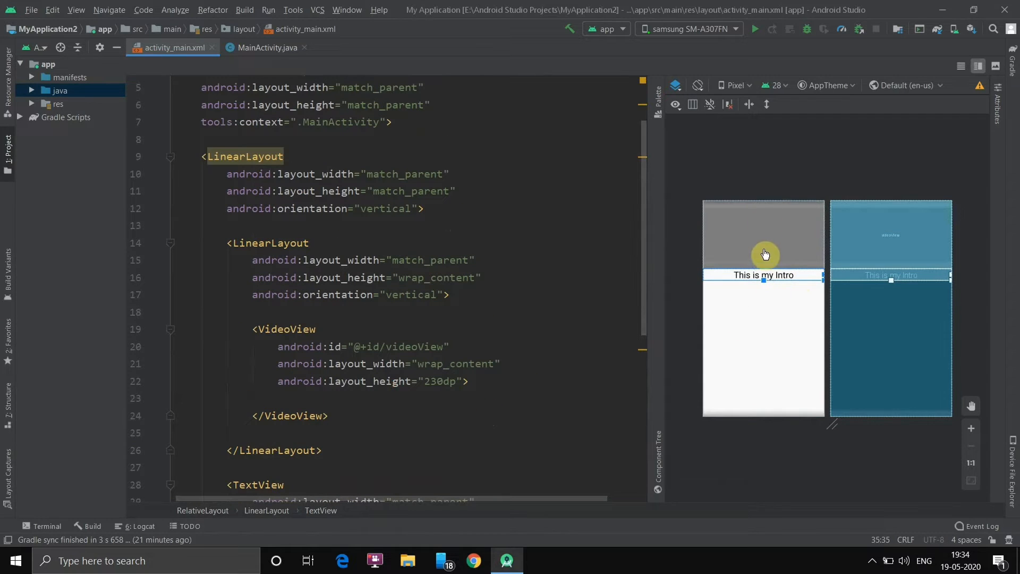
pyautogui.moveTo(760, 249)
pyautogui.write('a')
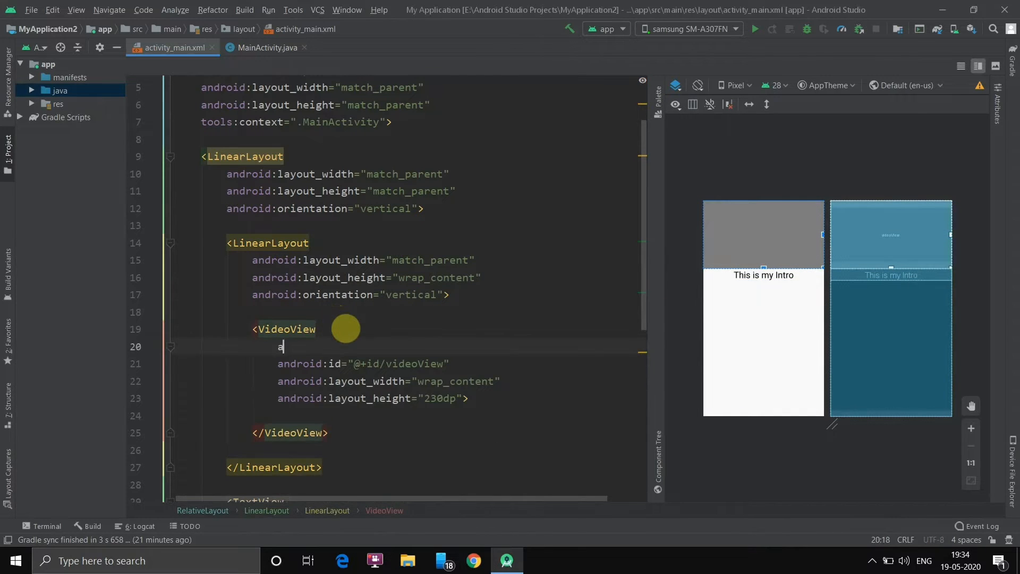
# Set android:layout_marginTop to 200dp on the VideoView
pyautogui.write('ndroid:layout_marginTop="')
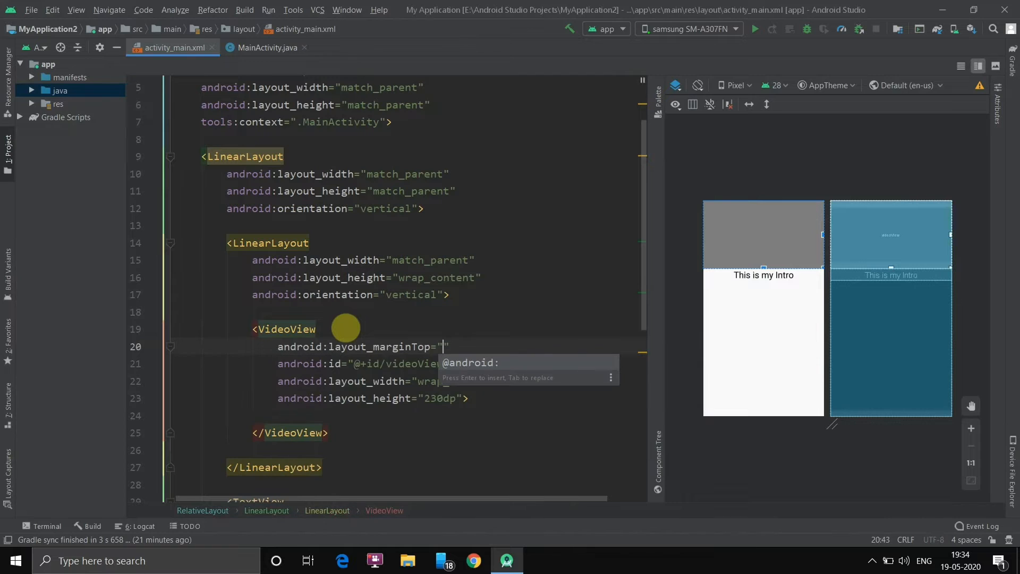
pyautogui.write('200')
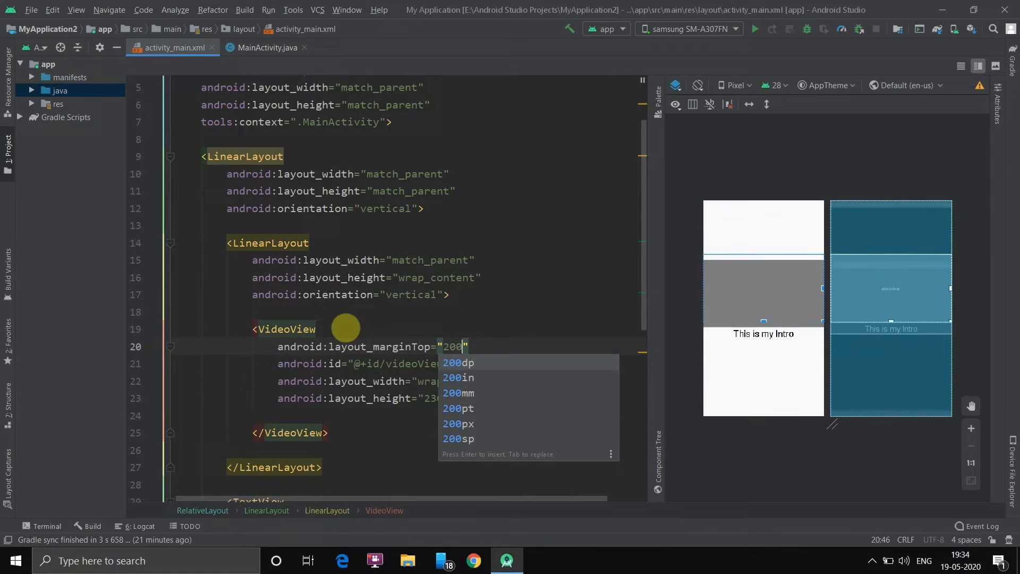
pyautogui.press('Enter')
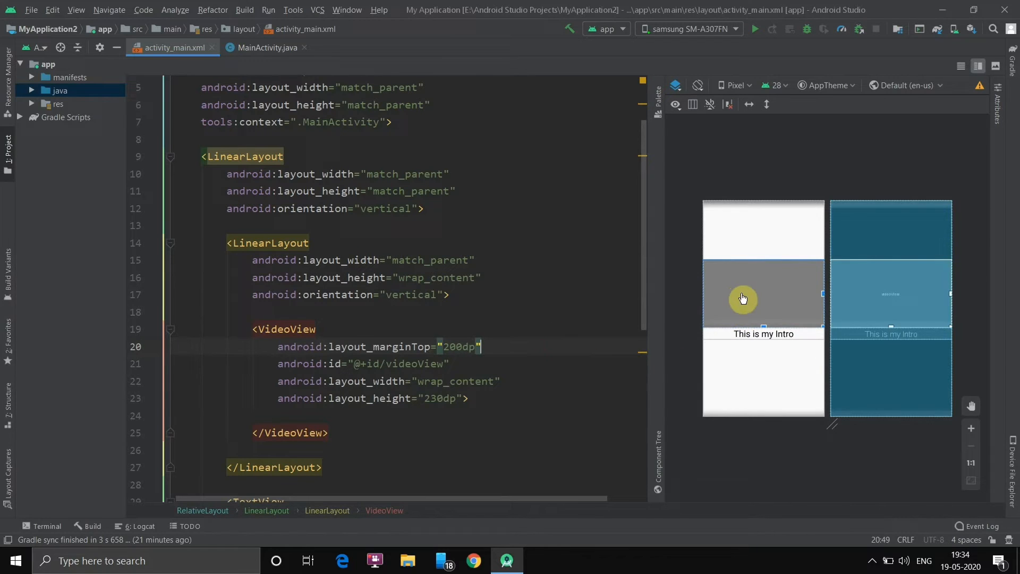
pyautogui.moveTo(664, 309)
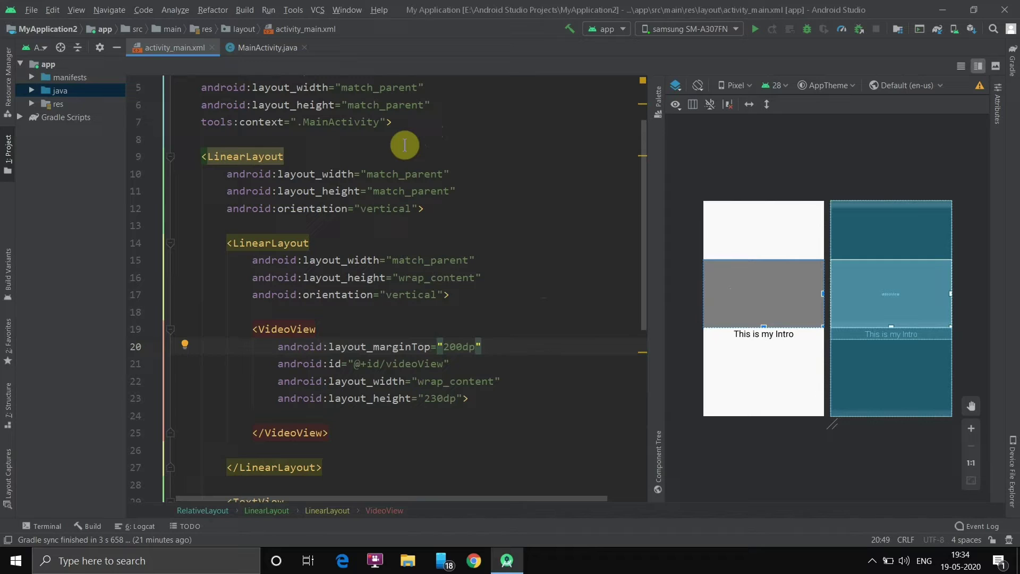
pyautogui.moveTo(323, 174)
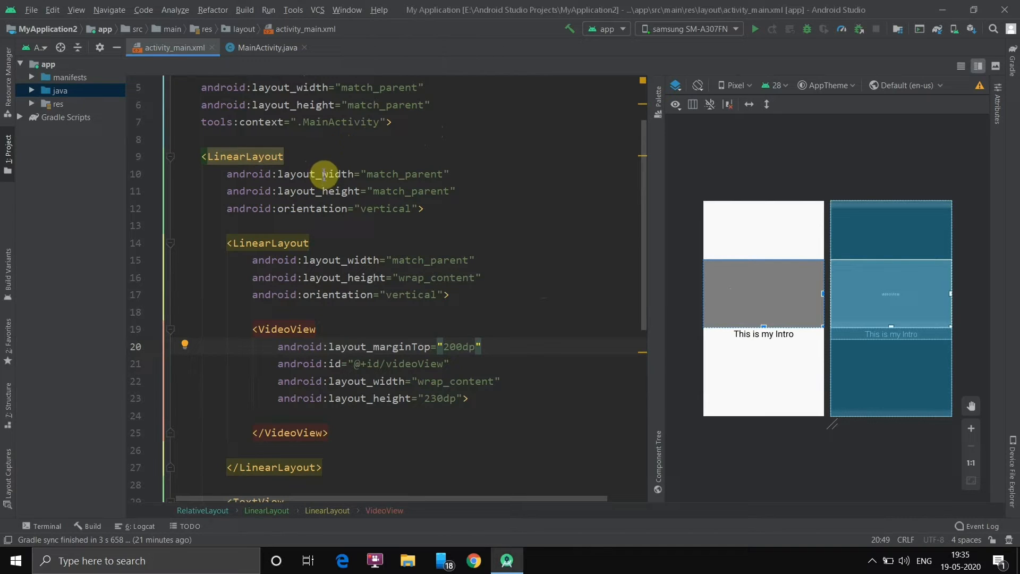
pyautogui.moveTo(298, 238)
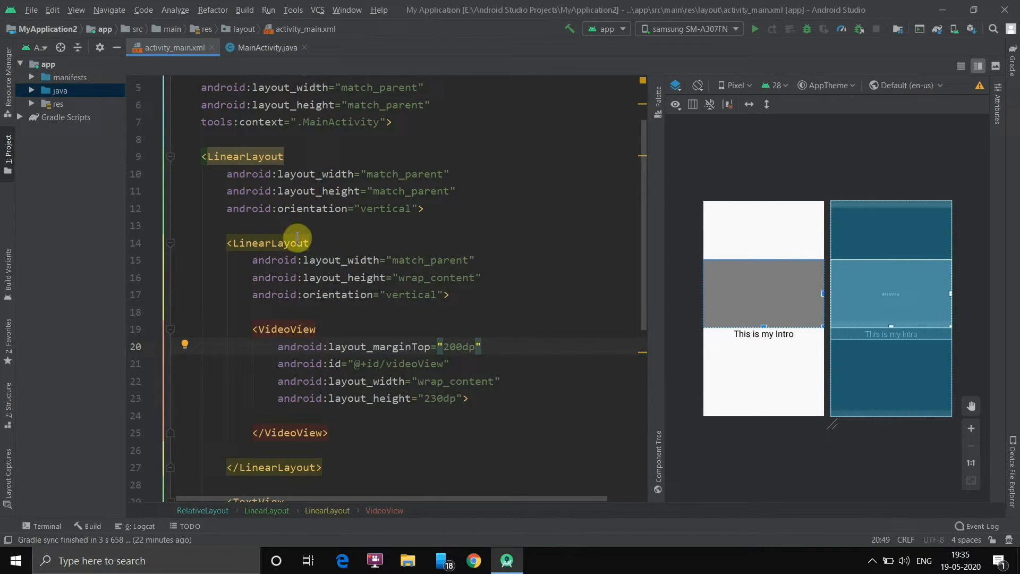
pyautogui.moveTo(245, 215)
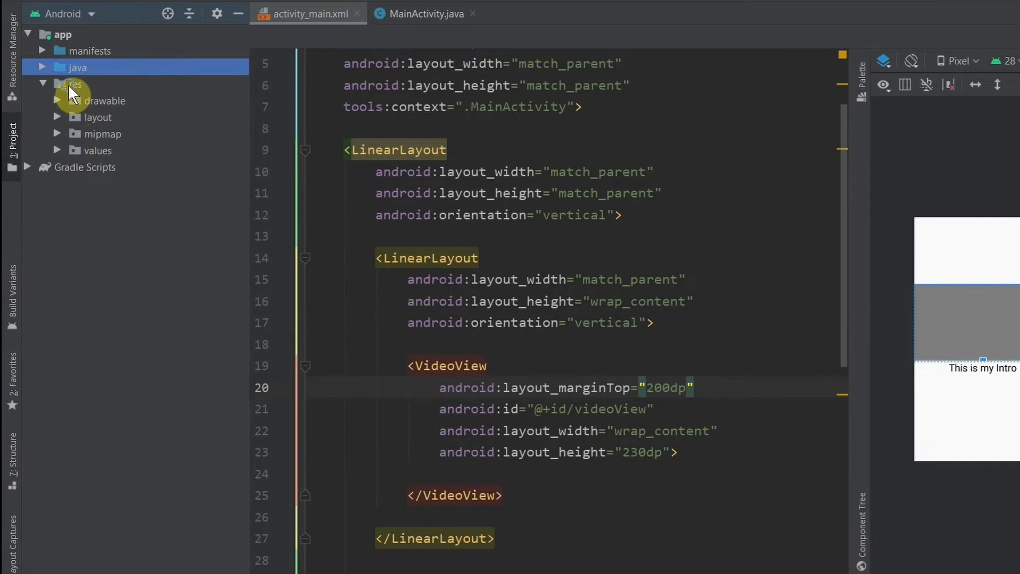
# Create an Android Resource Directory of type raw under res
pyautogui.rightClick(72, 85)
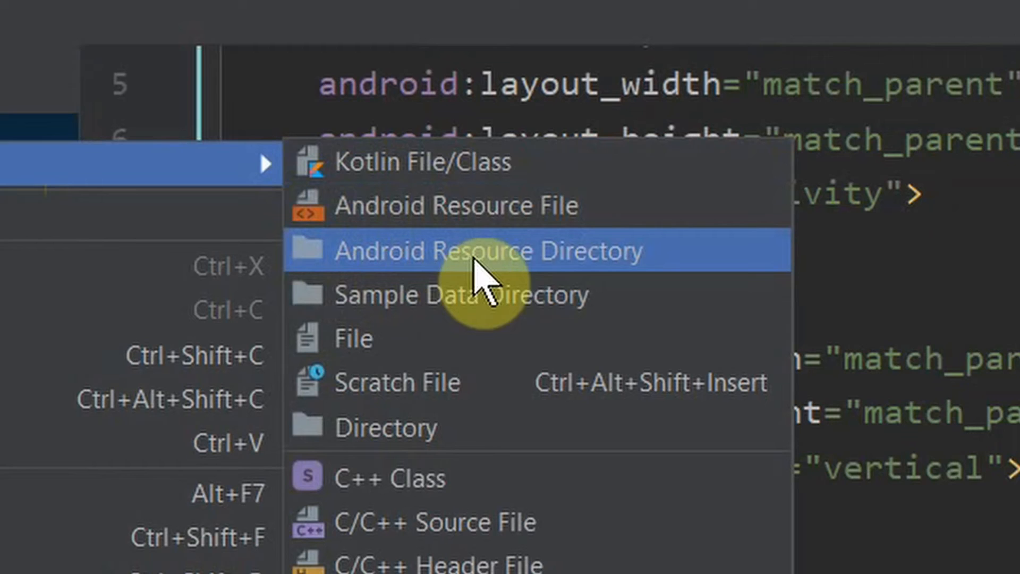
pyautogui.click(477, 250)
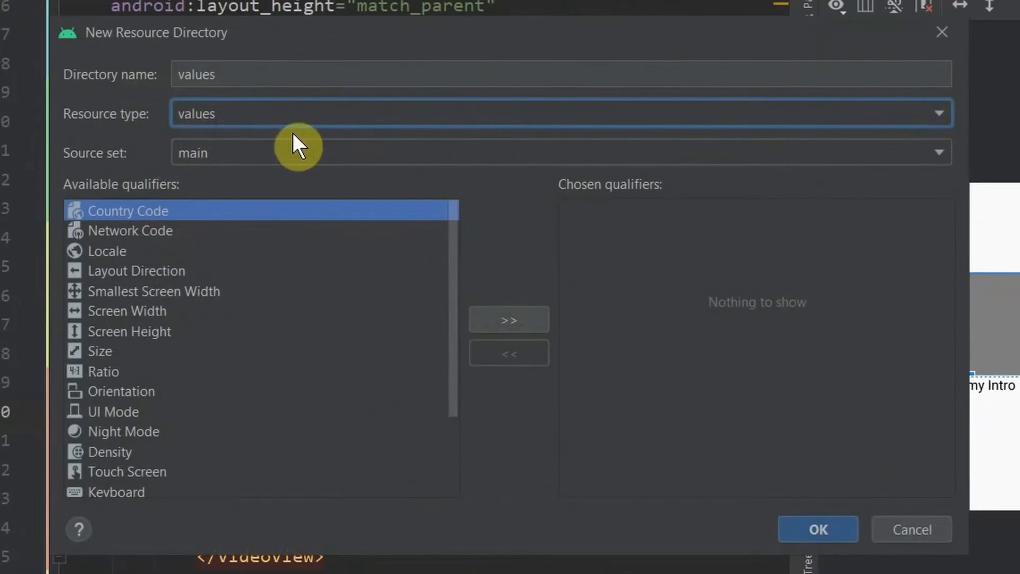
pyautogui.moveTo(112, 127)
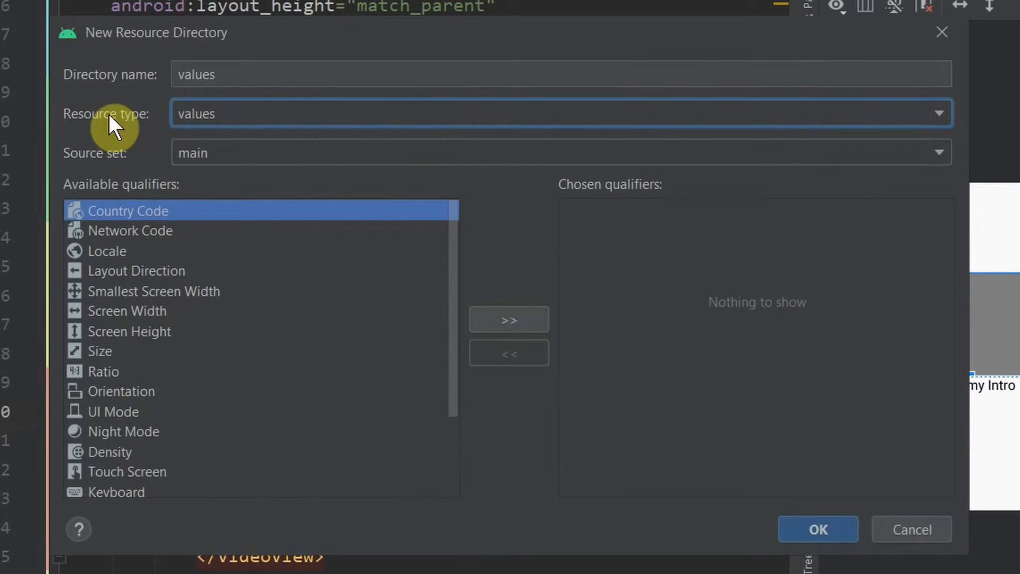
pyautogui.click(938, 113)
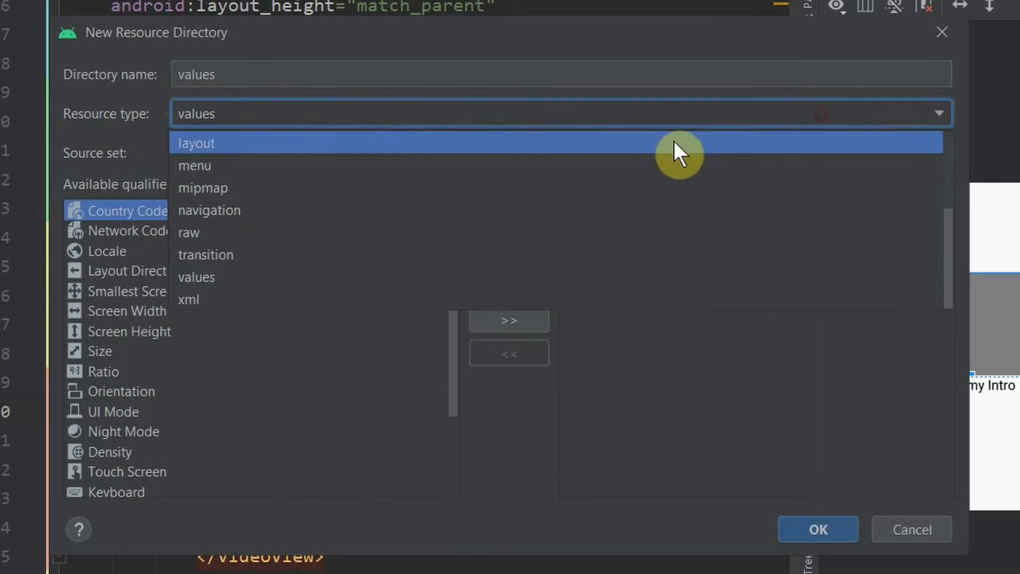
pyautogui.click(188, 232)
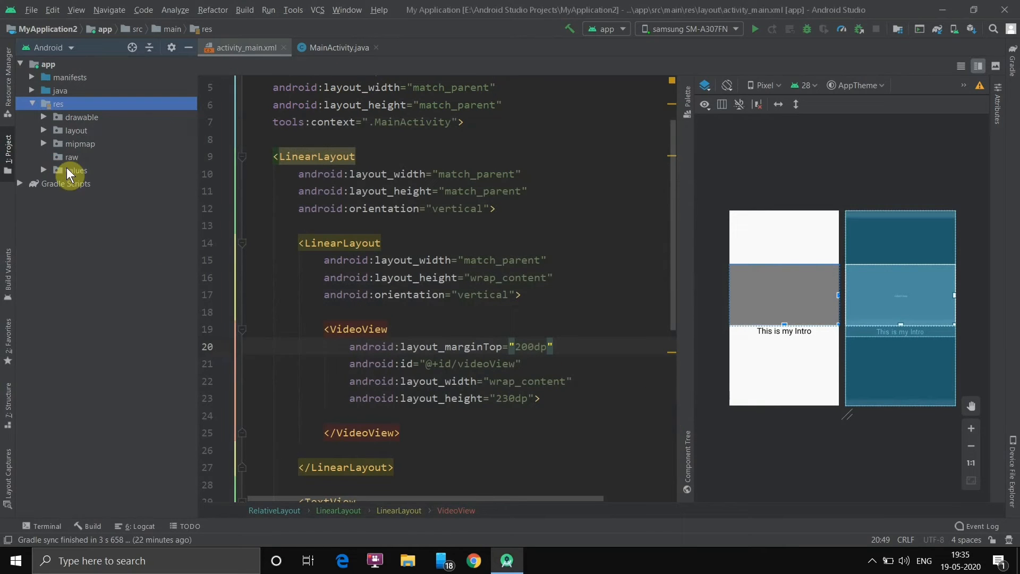
pyautogui.rightClick(70, 170)
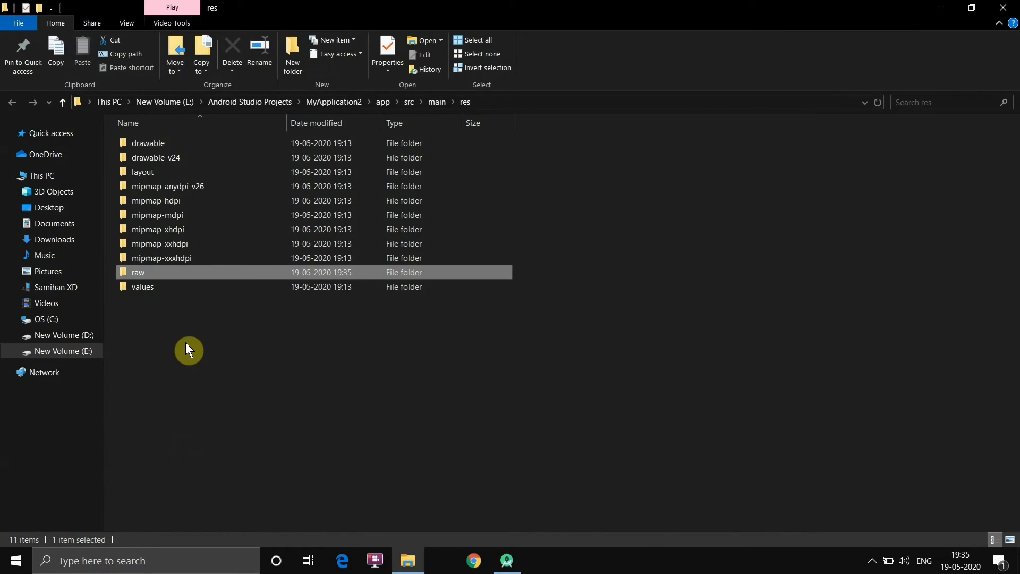
# Open the raw folder in File Explorer to place intro.mp4 there
pyautogui.doubleClick(139, 272)
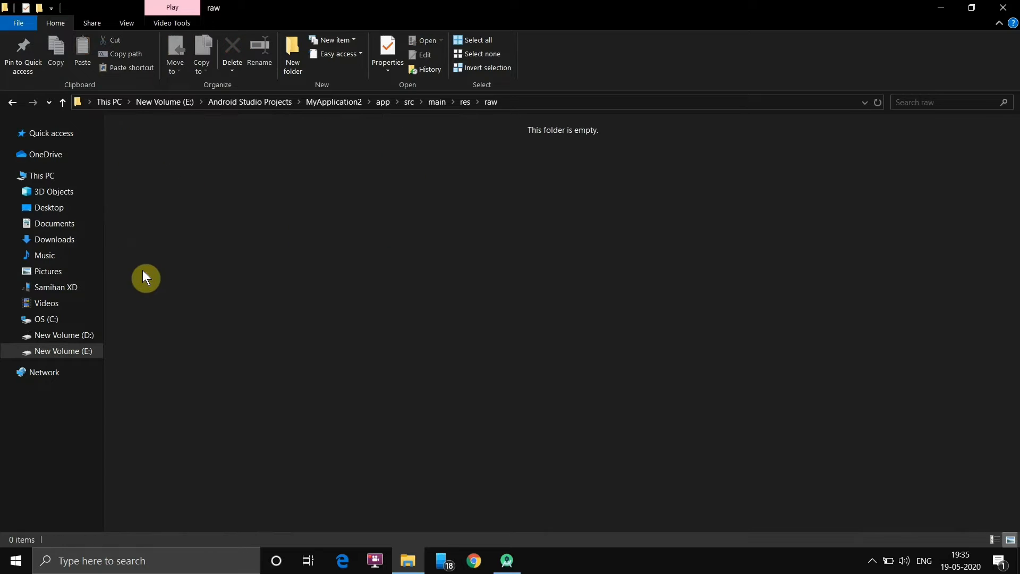
pyautogui.moveTo(941, 10)
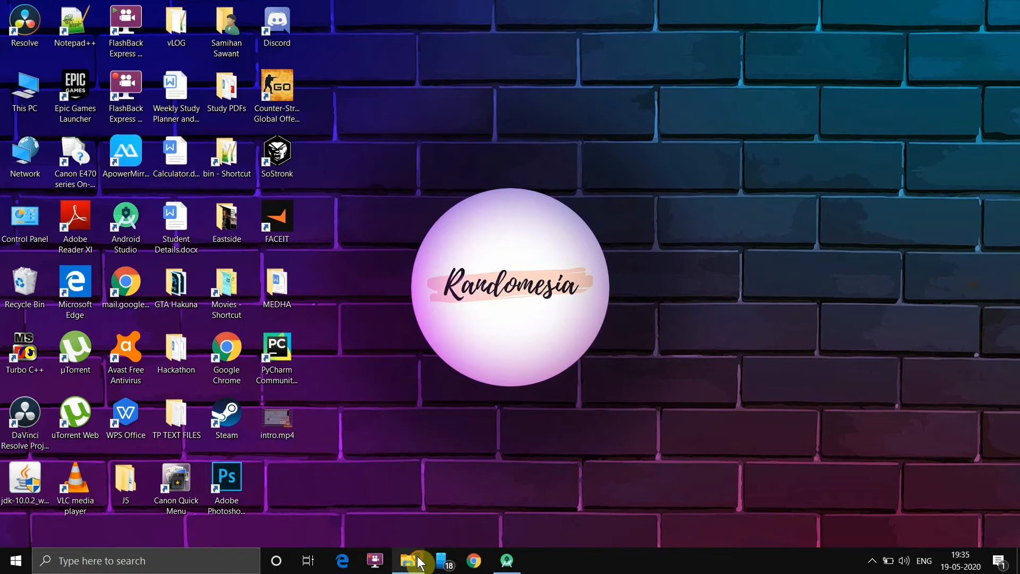
pyautogui.click(408, 561)
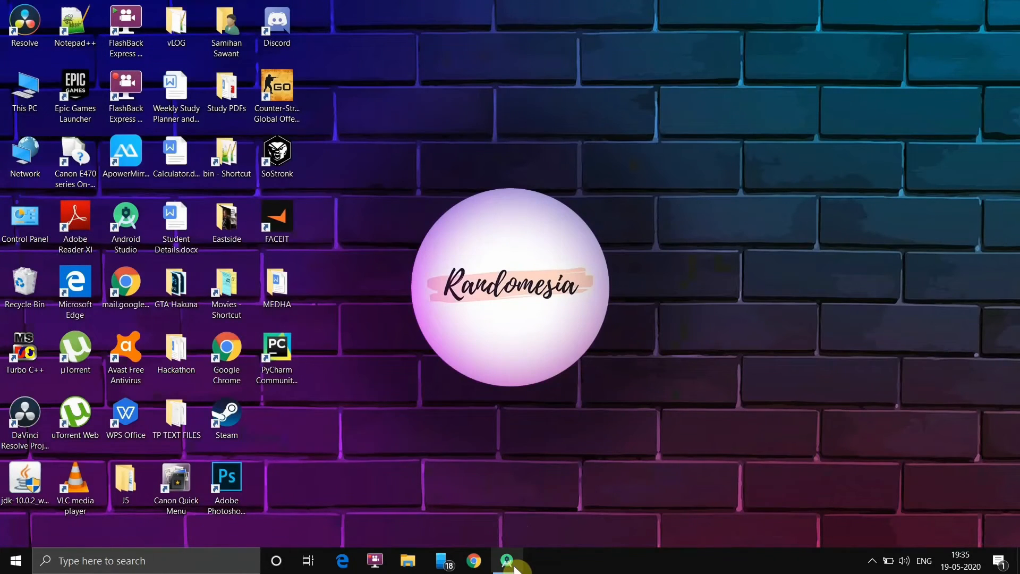
pyautogui.click(505, 561)
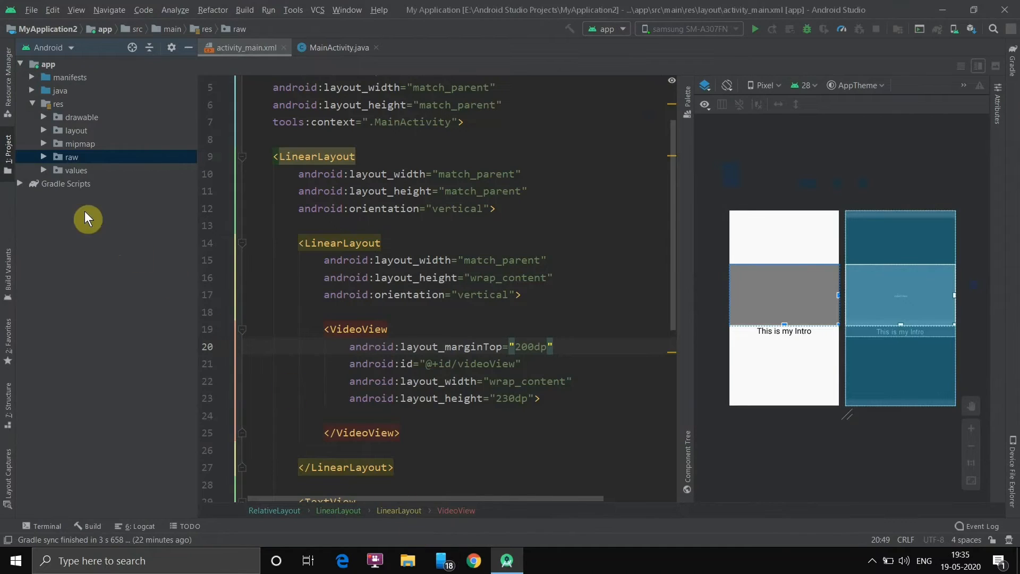
# Switch back to Android Studio and view MainActivity.java
pyautogui.click(44, 157)
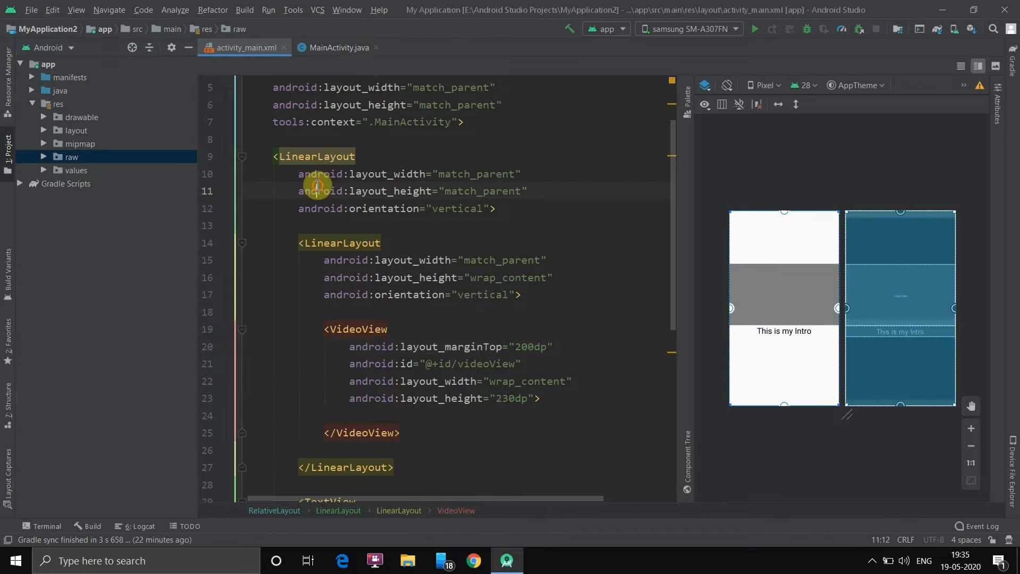
pyautogui.click(337, 47)
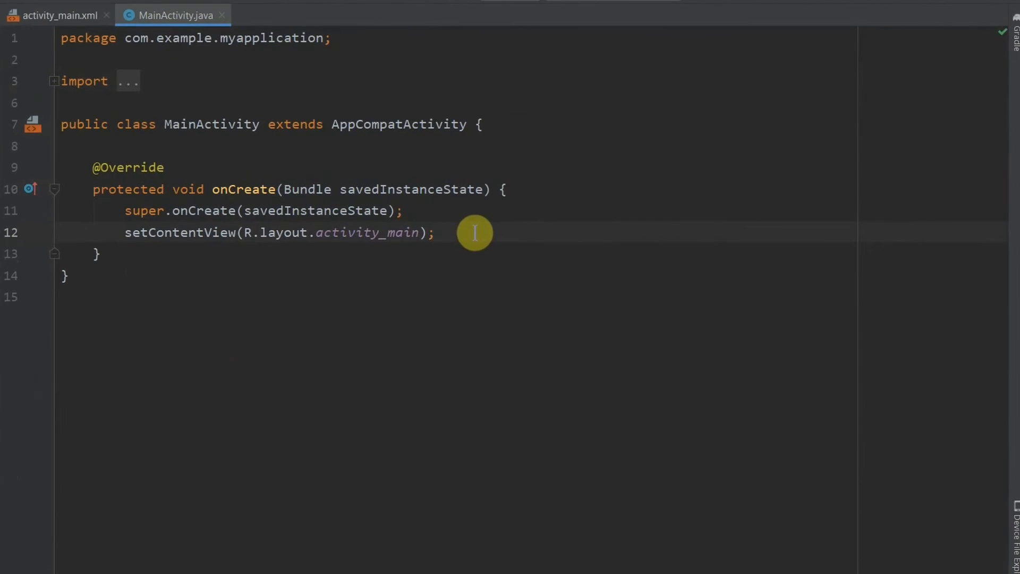
# Type 'VideoView videoView = (VideoView) findViewById(R.id.videoView);' in onCreate
pyautogui.press('Enter')
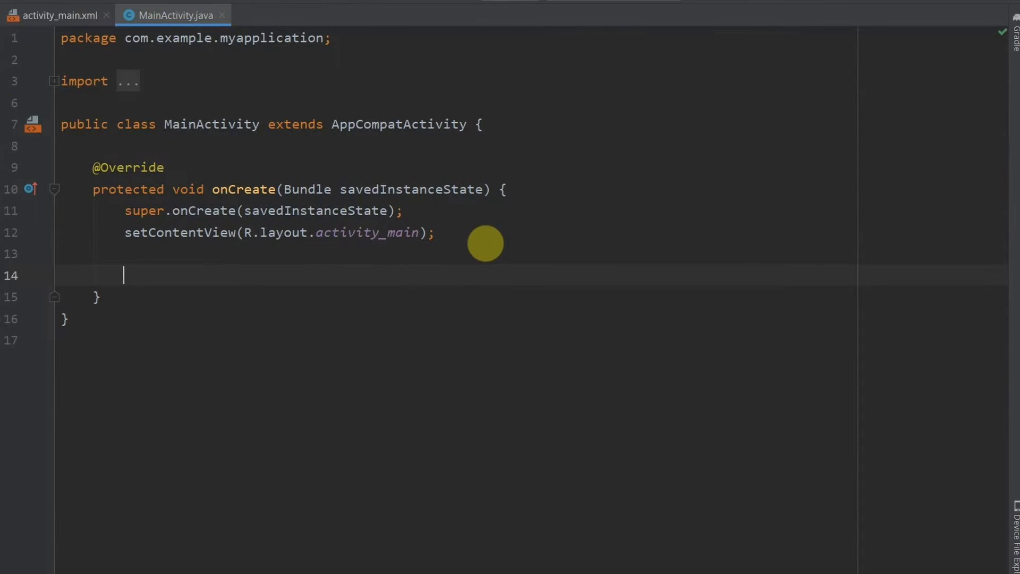
pyautogui.write('VideoView v')
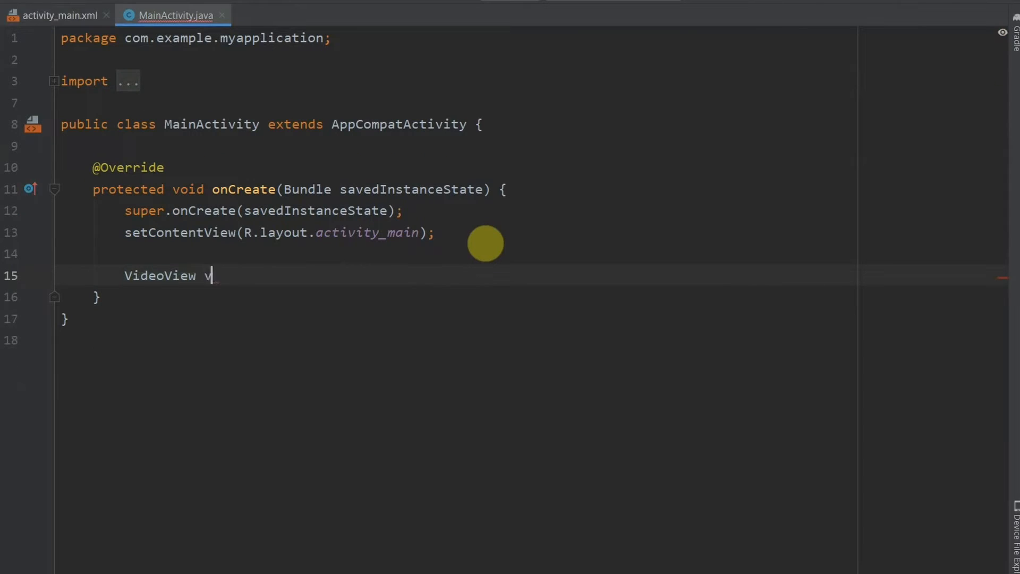
pyautogui.write('ideoView')
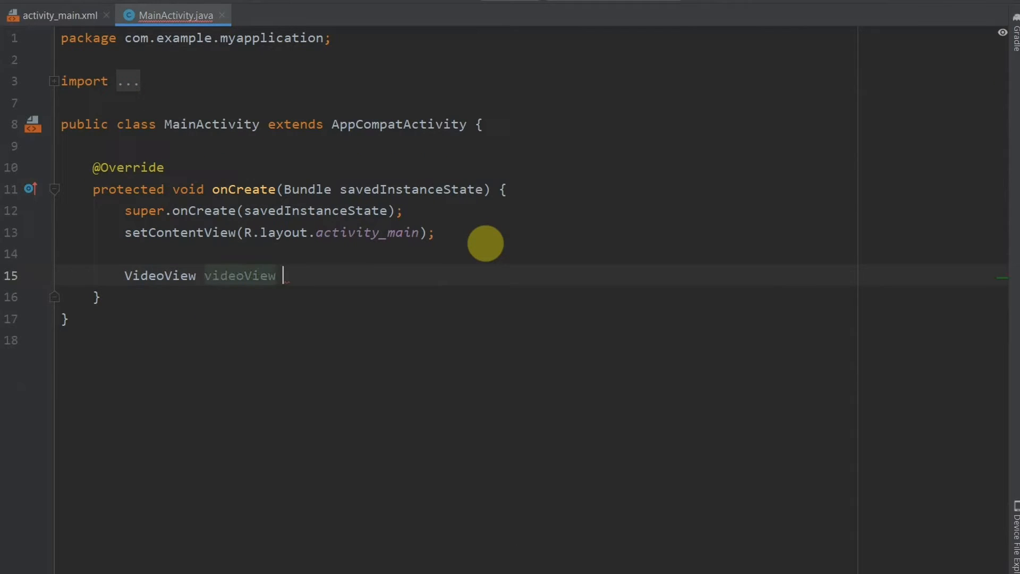
pyautogui.write('= findViewById(')
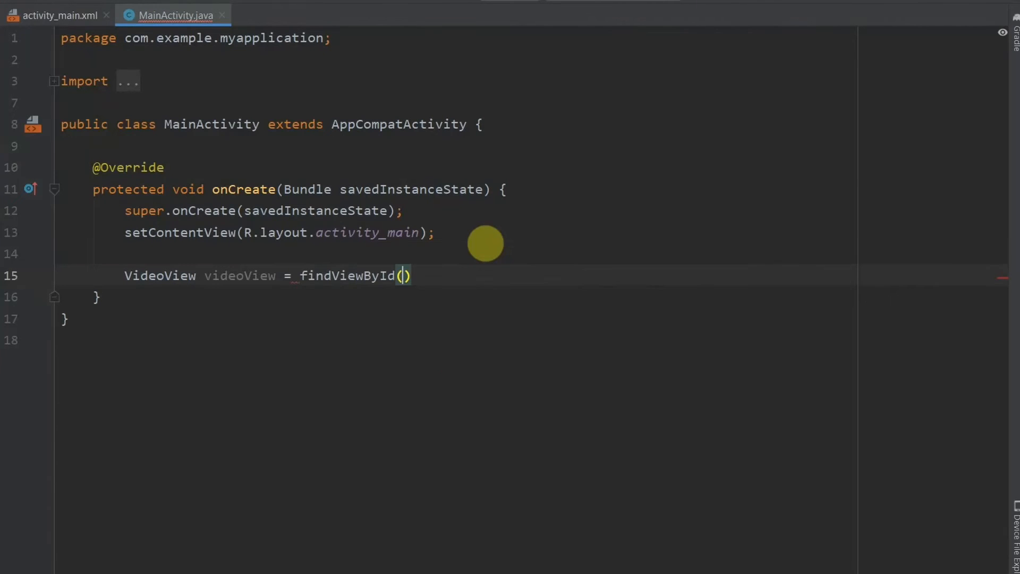
pyautogui.write('R.id')
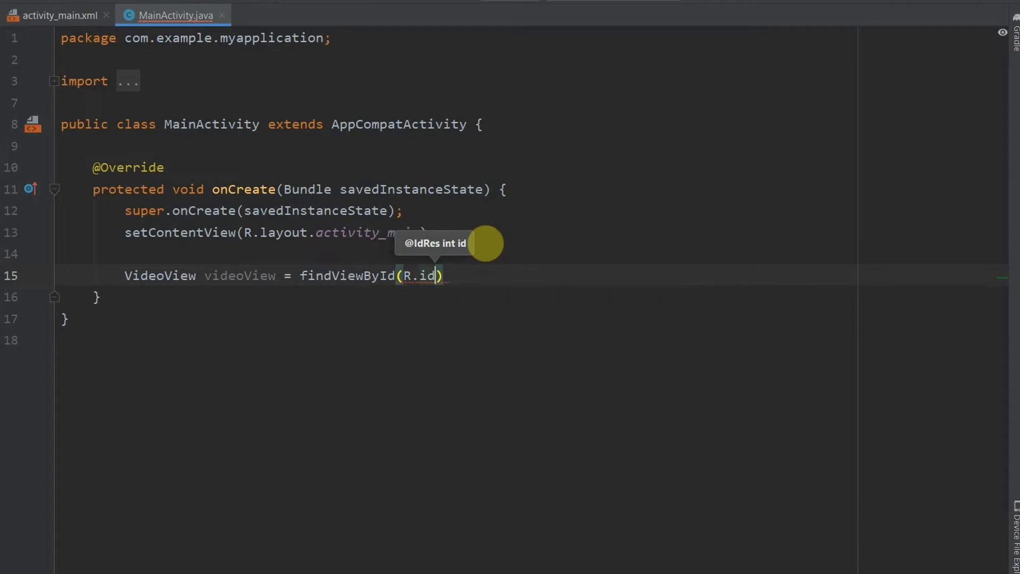
pyautogui.write('.videoView')
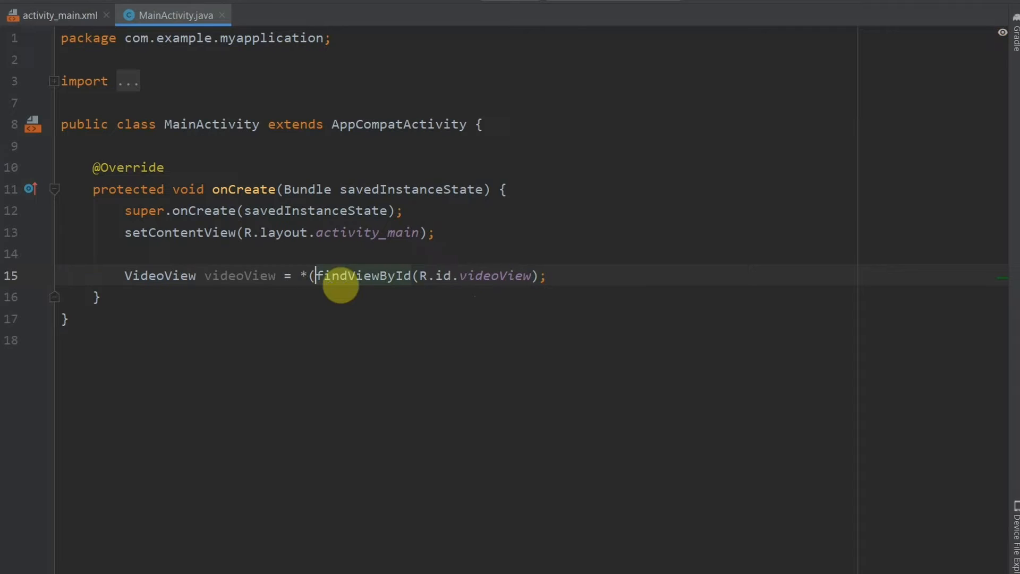
pyautogui.press('BackSpace')
pyautogui.write(')')
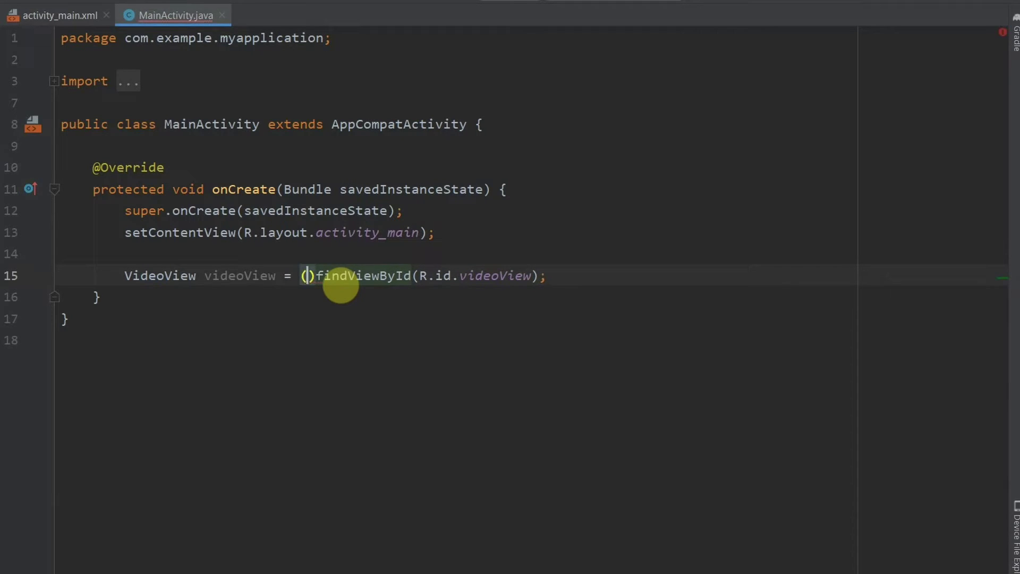
pyautogui.write('Vie')
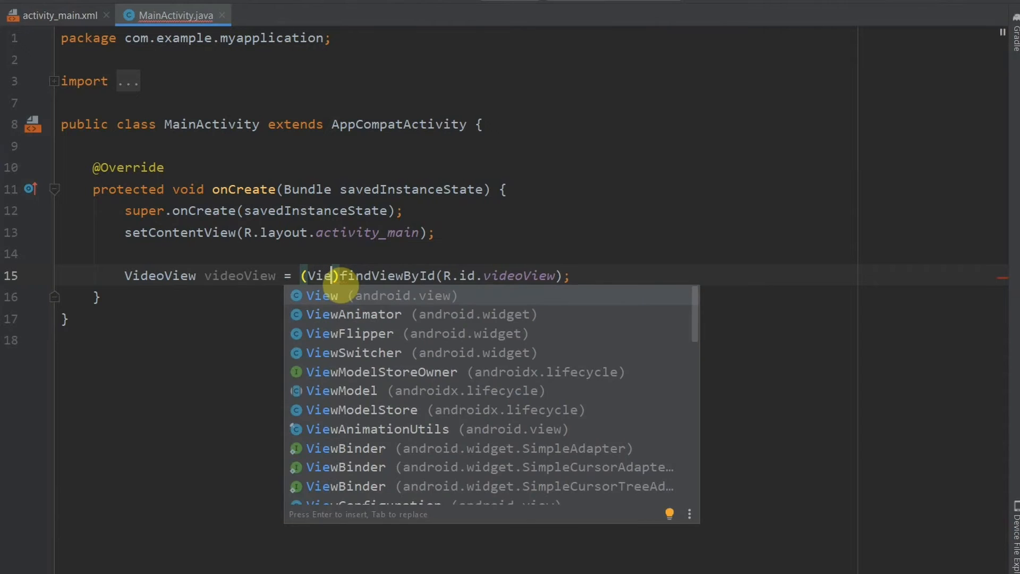
pyautogui.write('deoView')
pyautogui.press('Enter')
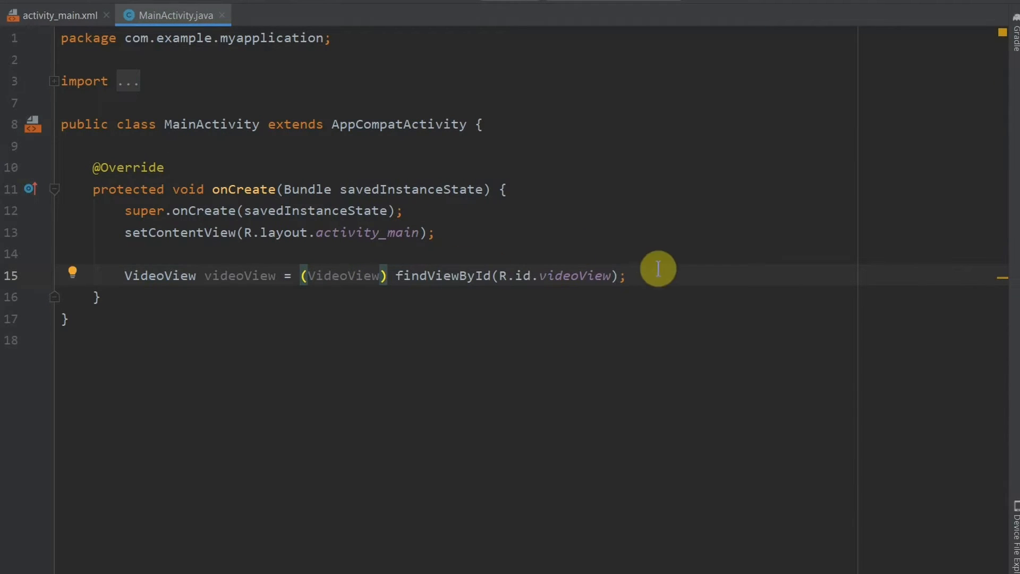
pyautogui.press('Enter')
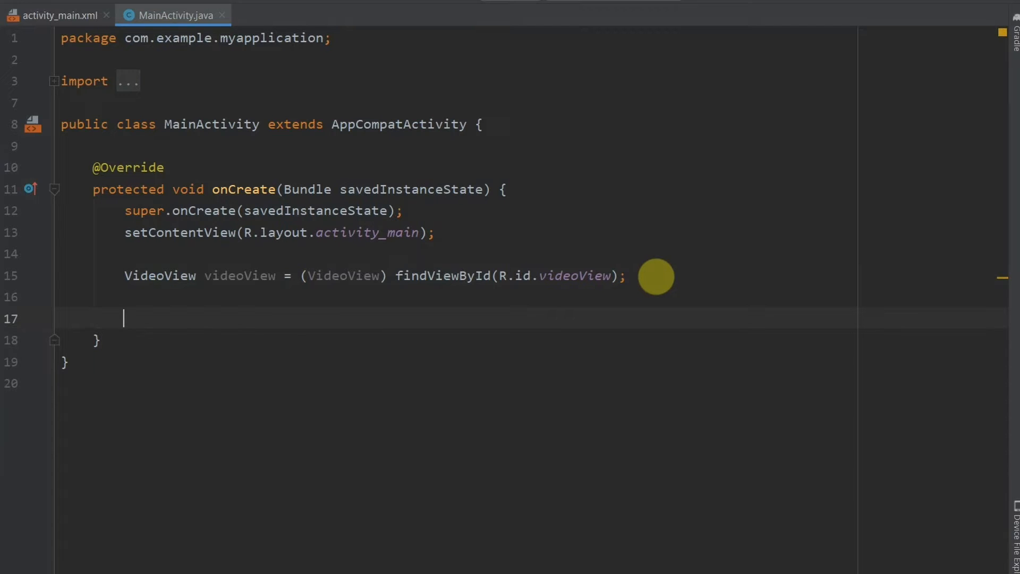
# Begin videoView.setVideoPath with the "android.resource://" string as the path prefix
pyautogui.write('vid')
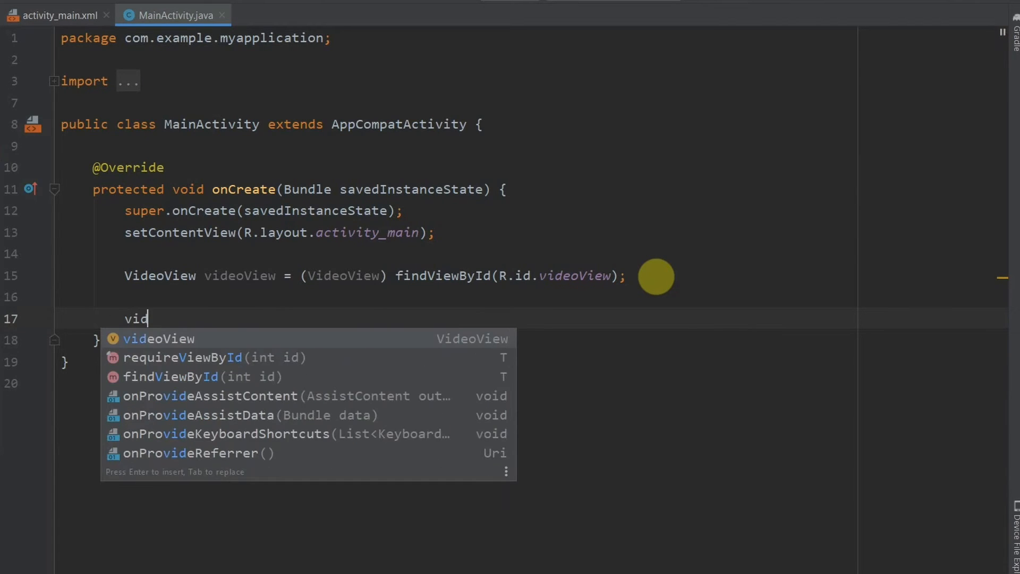
pyautogui.press('Enter')
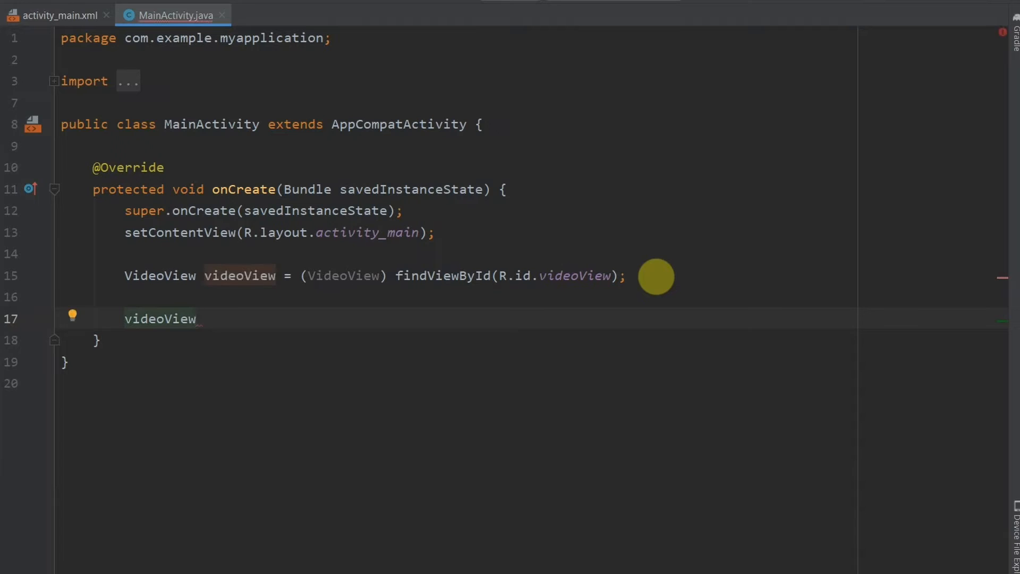
pyautogui.write('.setVideoPath();')
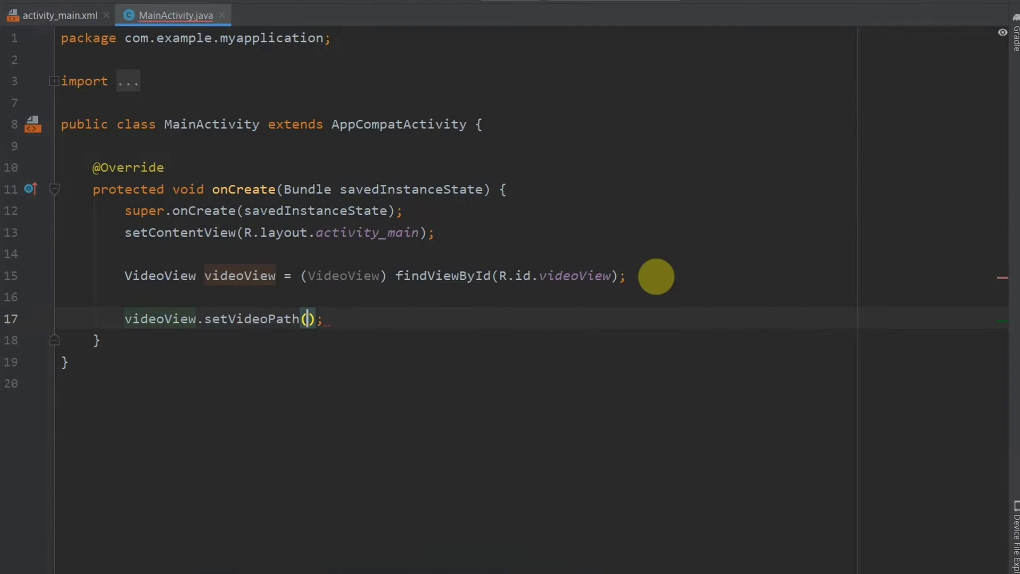
pyautogui.click(306, 319)
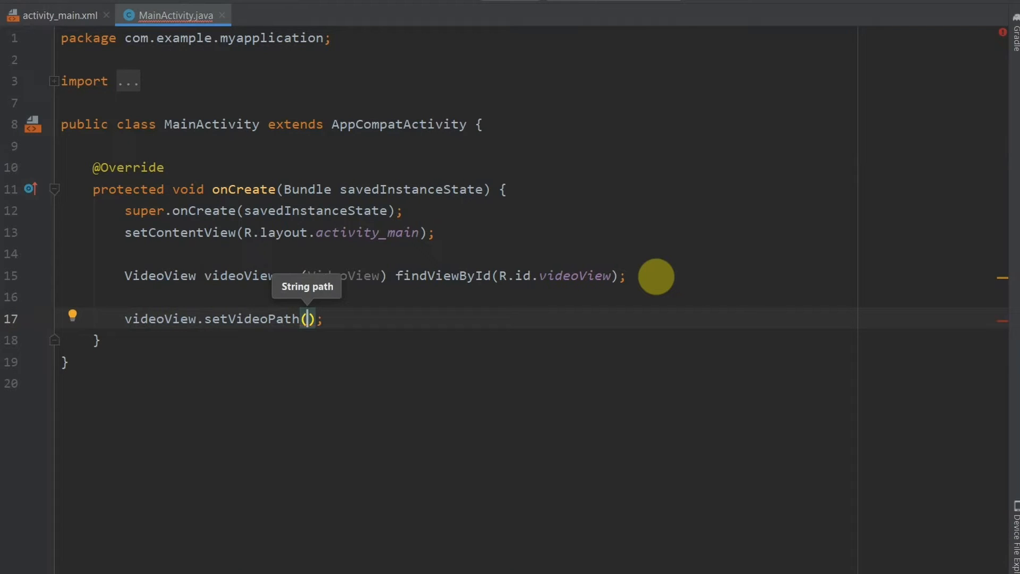
pyautogui.write('"')
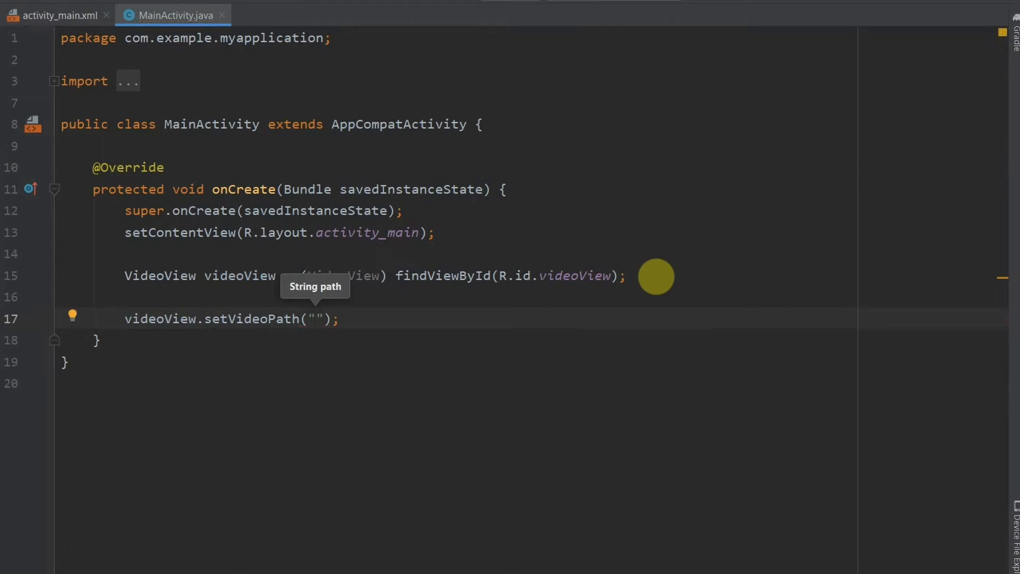
pyautogui.write('andro')
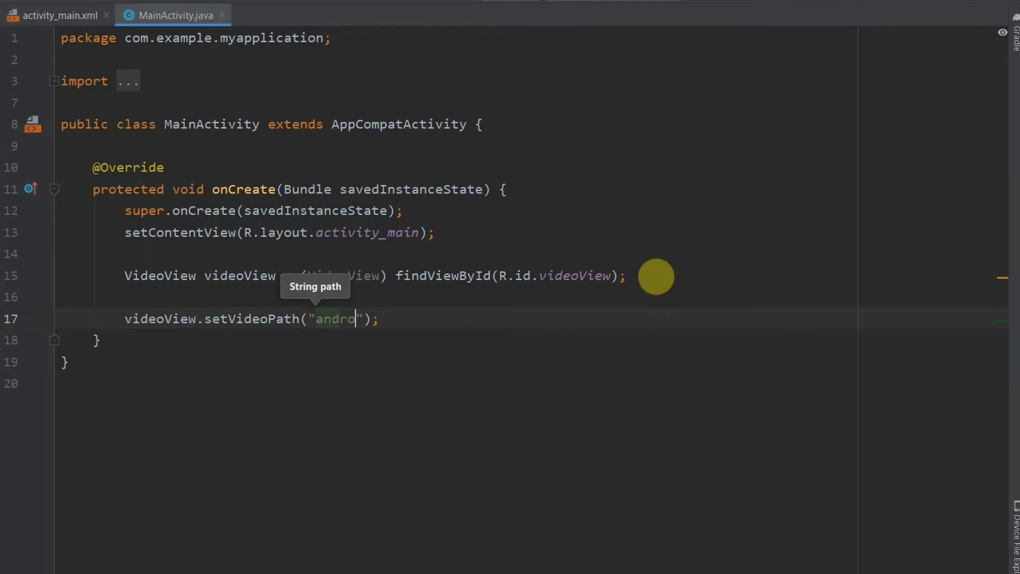
pyautogui.write('id.r')
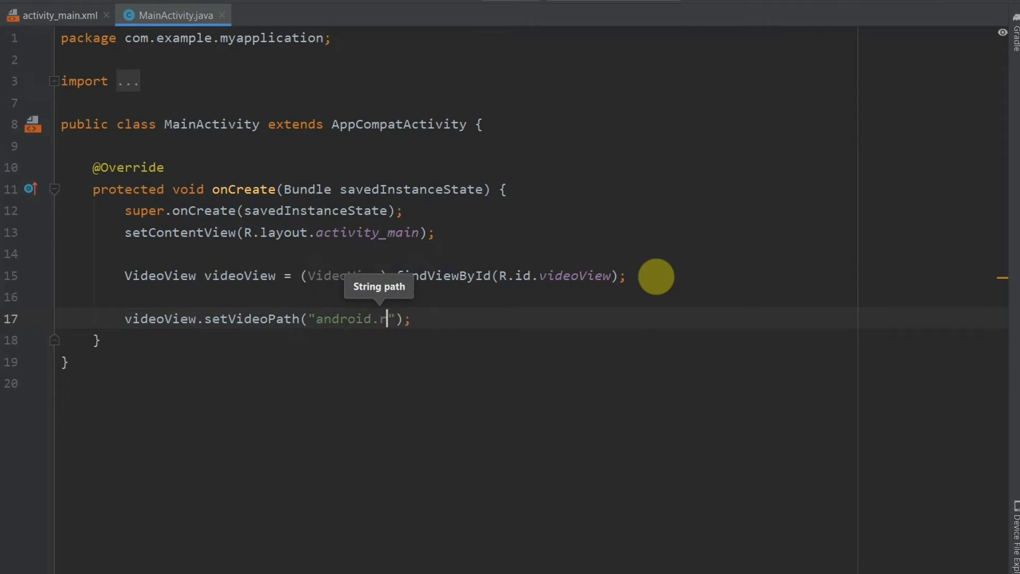
pyautogui.write('esour')
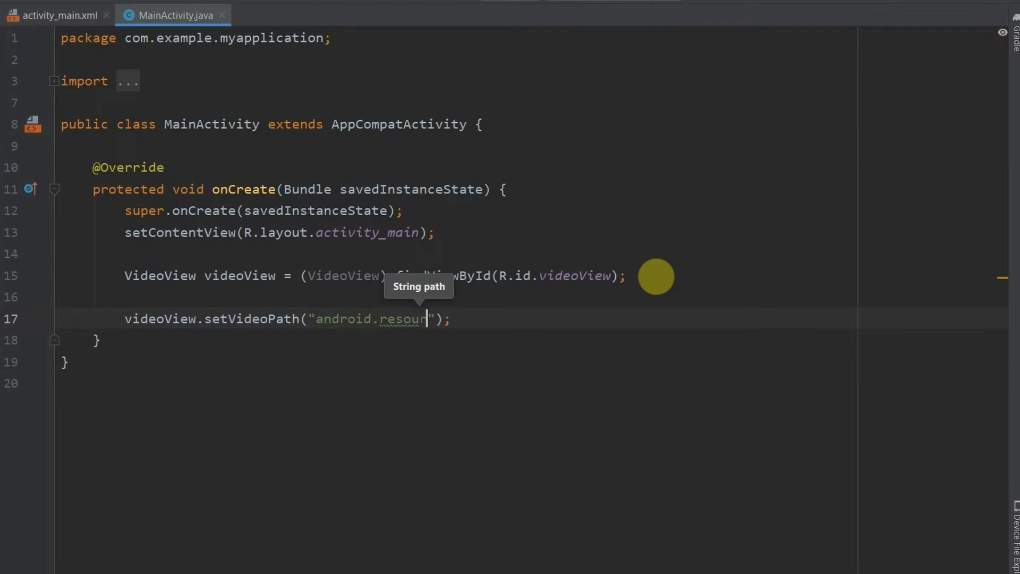
pyautogui.write('ce://')
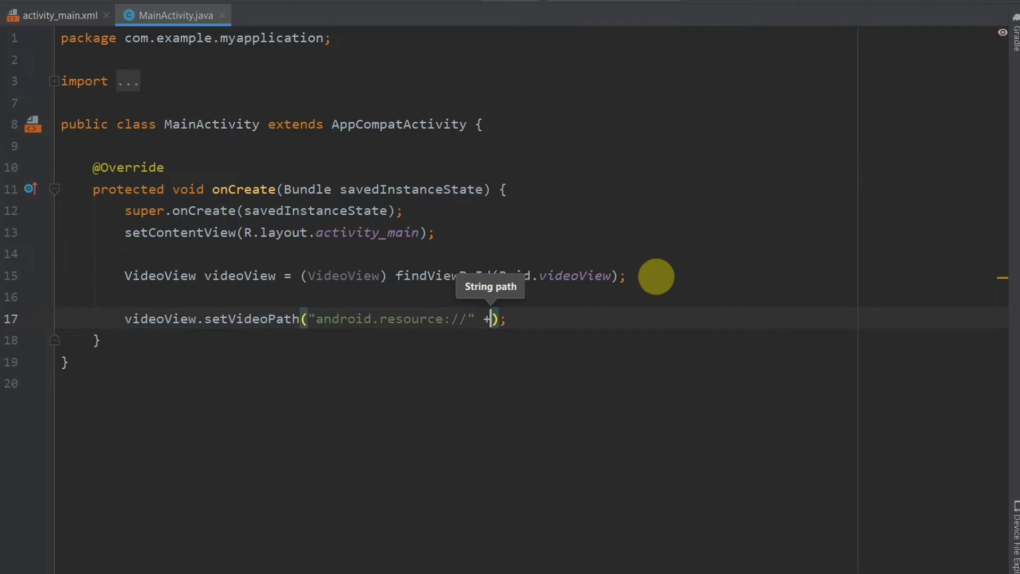
pyautogui.write('" "')
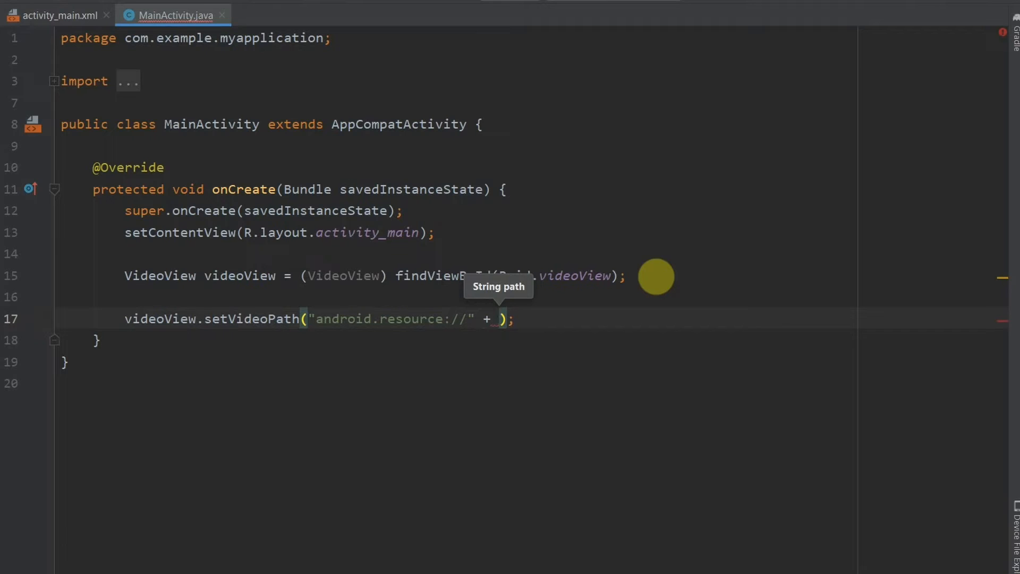
# Append getPackageName(), "/" and R.raw.intro to complete the video path
pyautogui.write('getPackageName(')
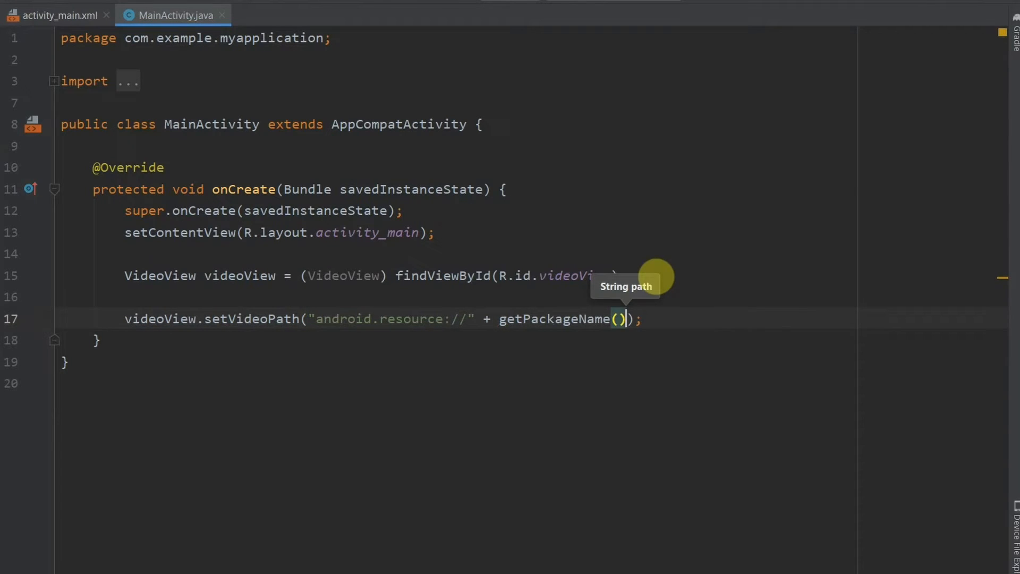
pyautogui.write('+')
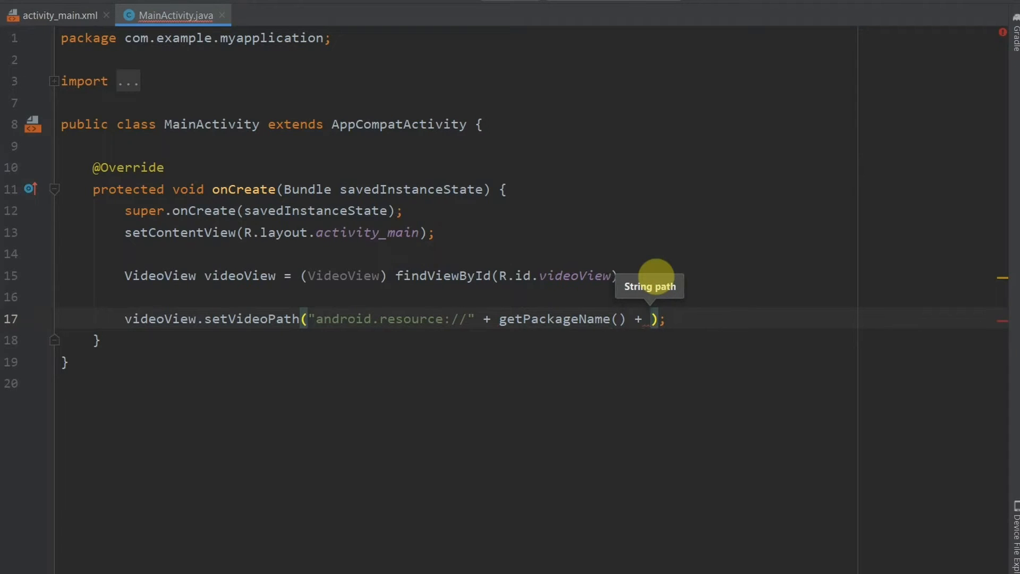
pyautogui.write('""')
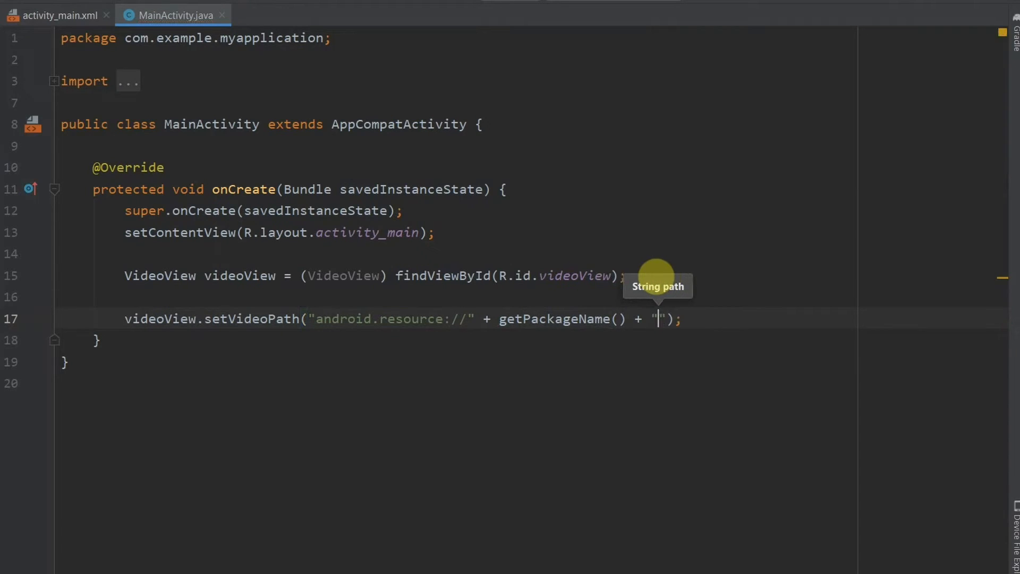
pyautogui.write('/')
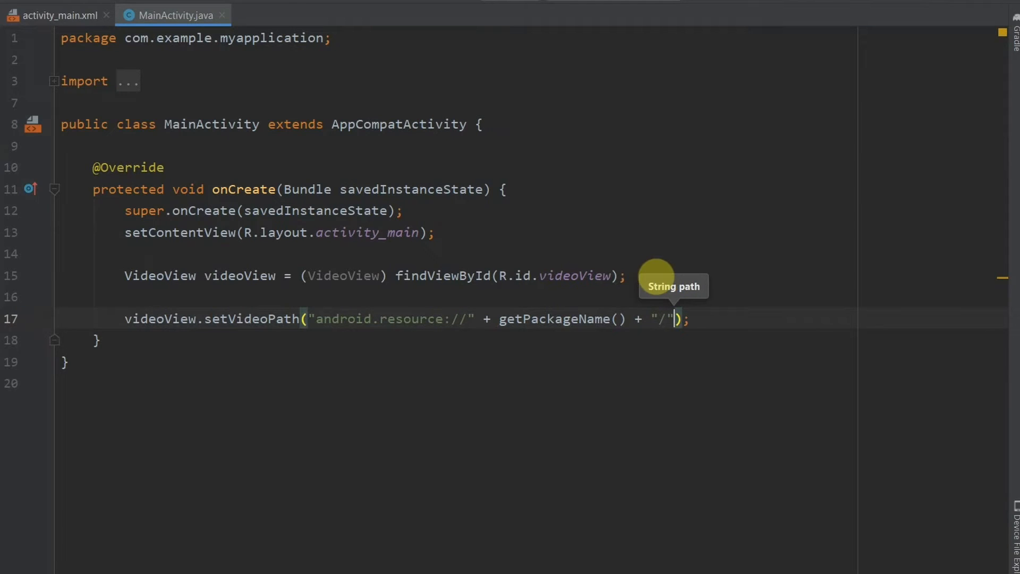
pyautogui.write('+')
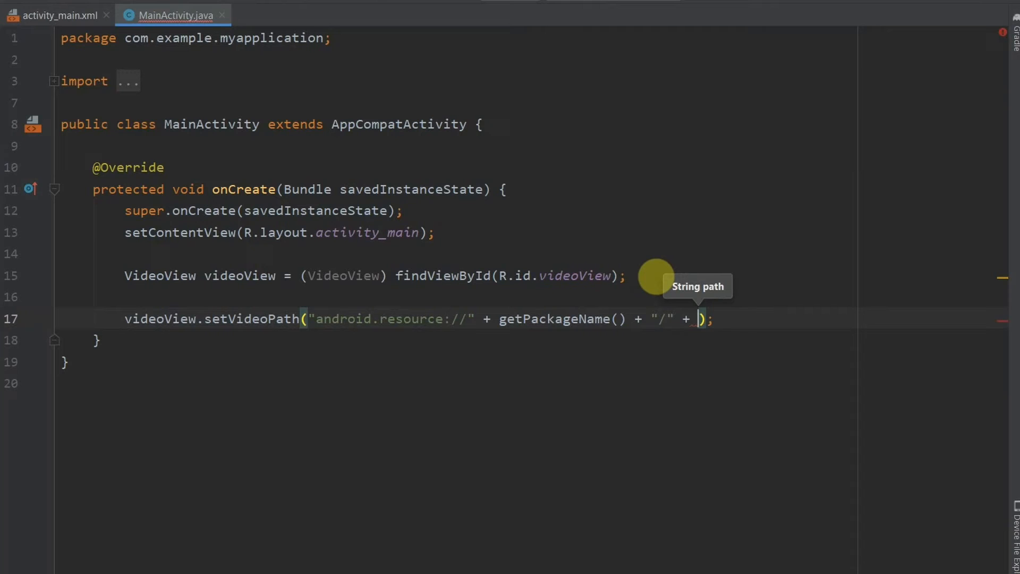
pyautogui.write('R')
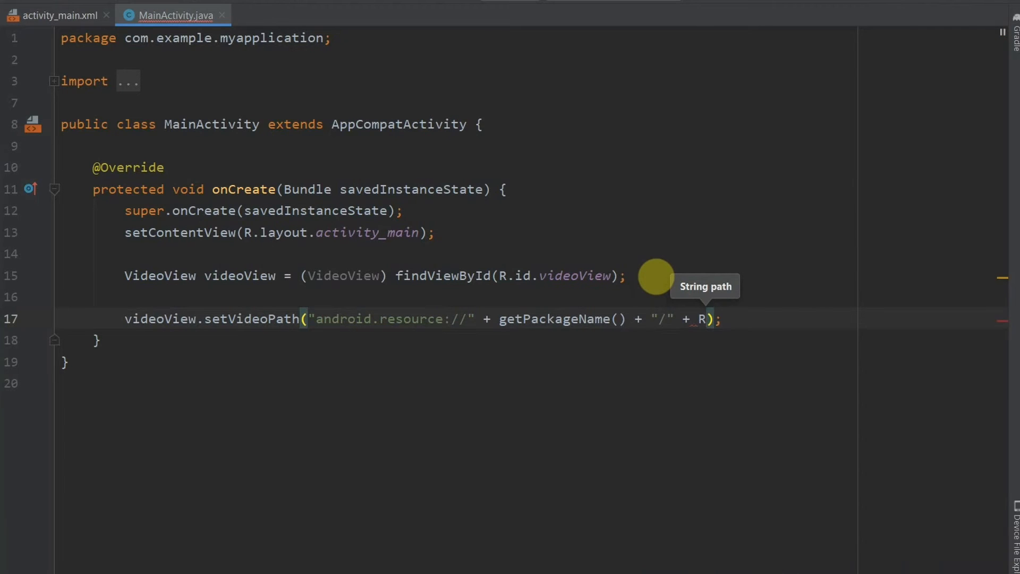
pyautogui.write('.r')
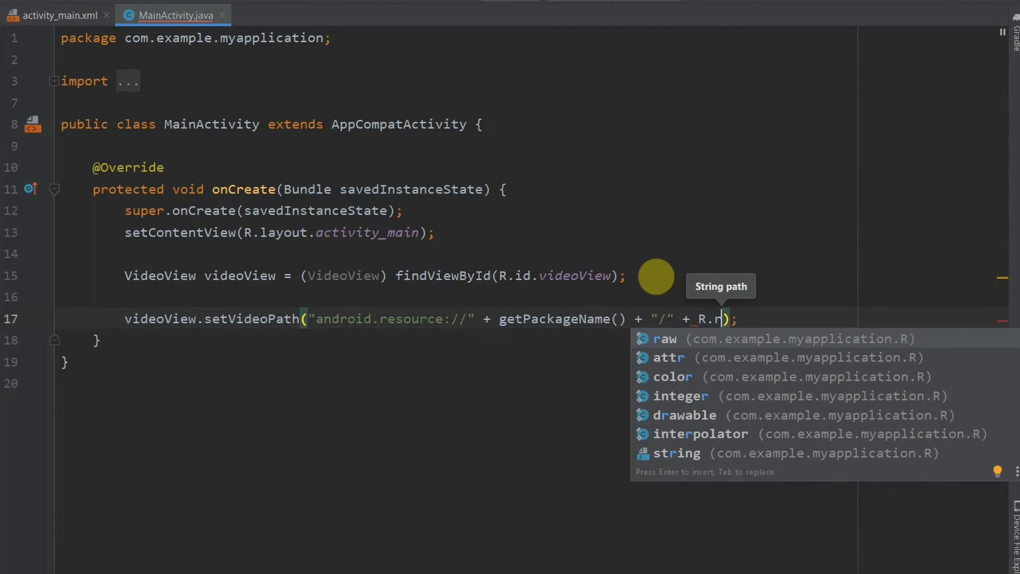
pyautogui.click(665, 339)
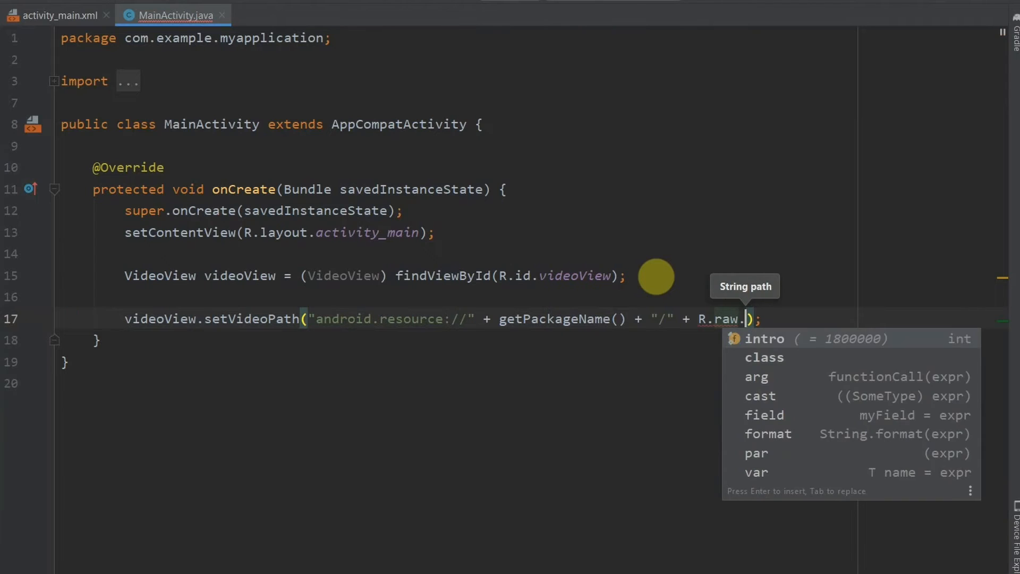
pyautogui.press('Enter')
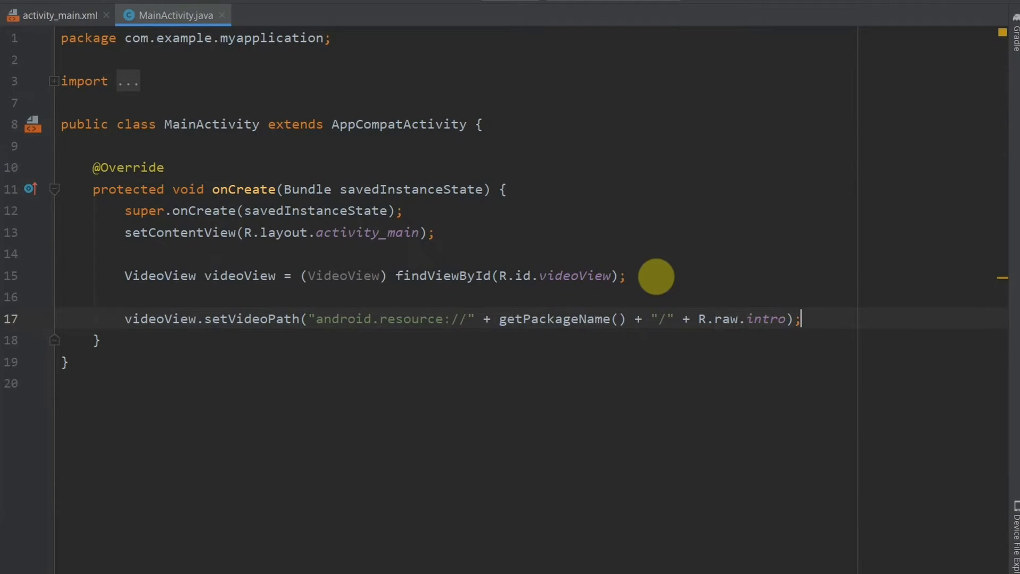
# Add videoView.start() on a new line below setVideoPath
pyautogui.press('Enter')
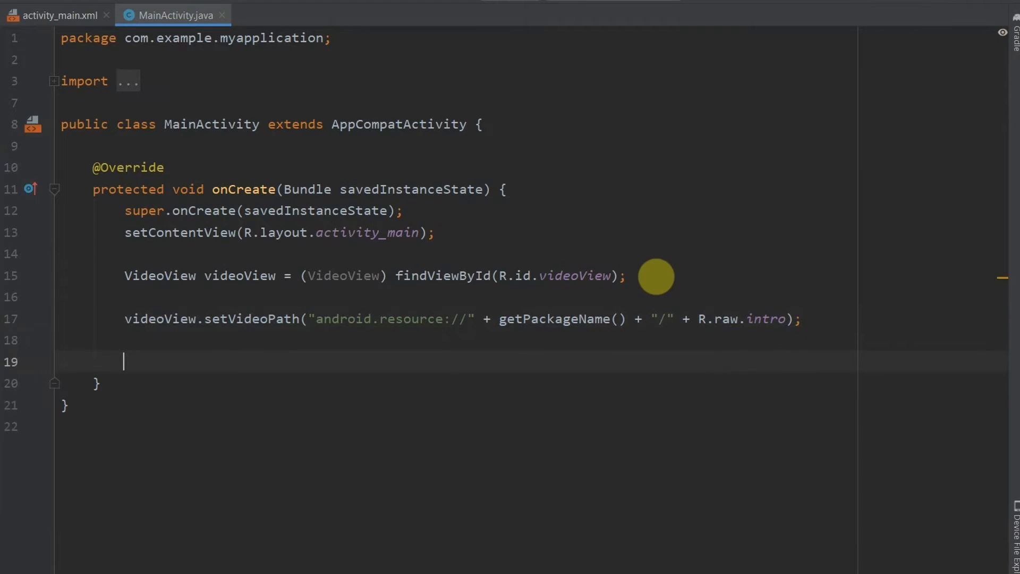
pyautogui.write('video')
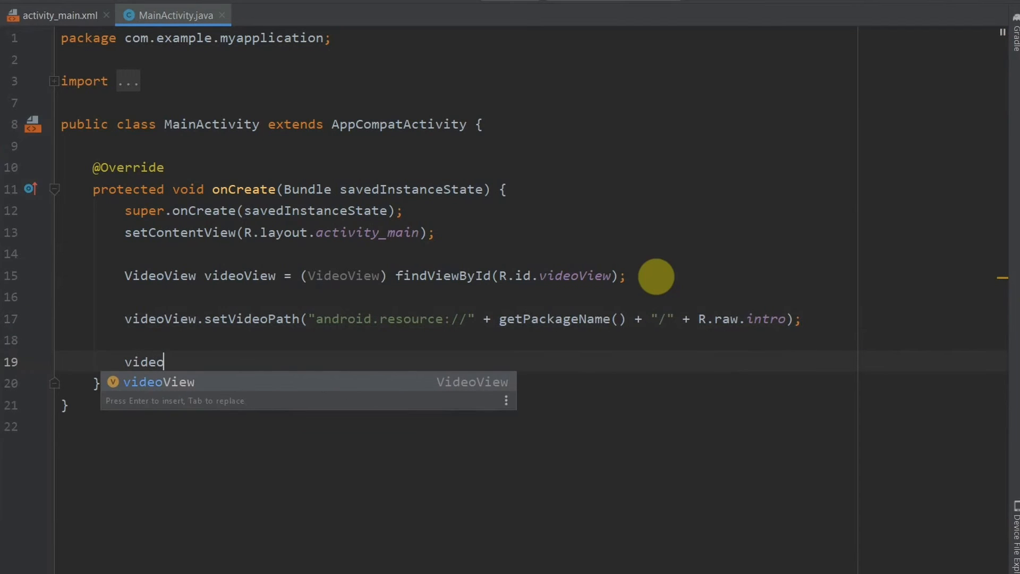
pyautogui.write('View.')
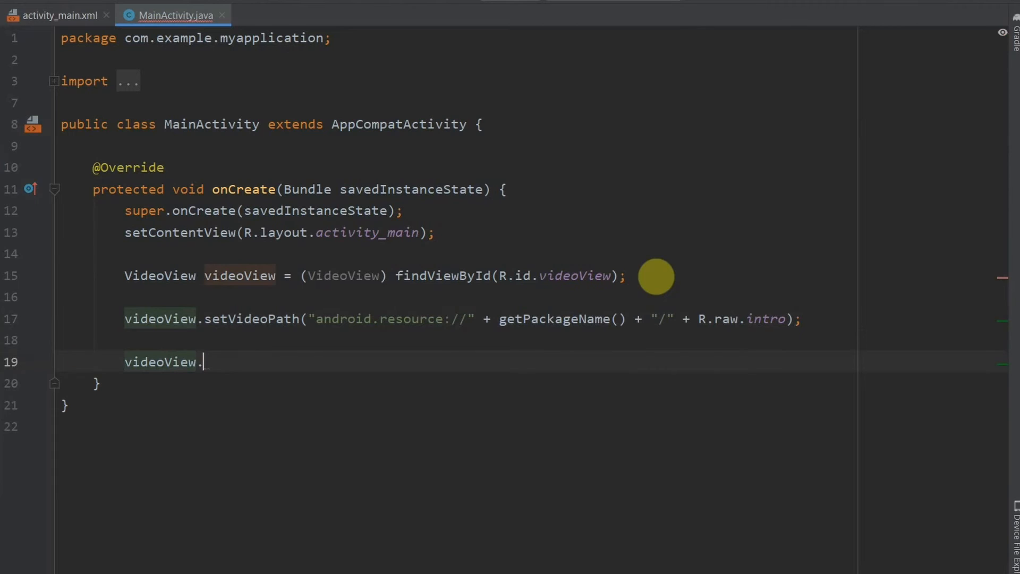
pyautogui.write('start();')
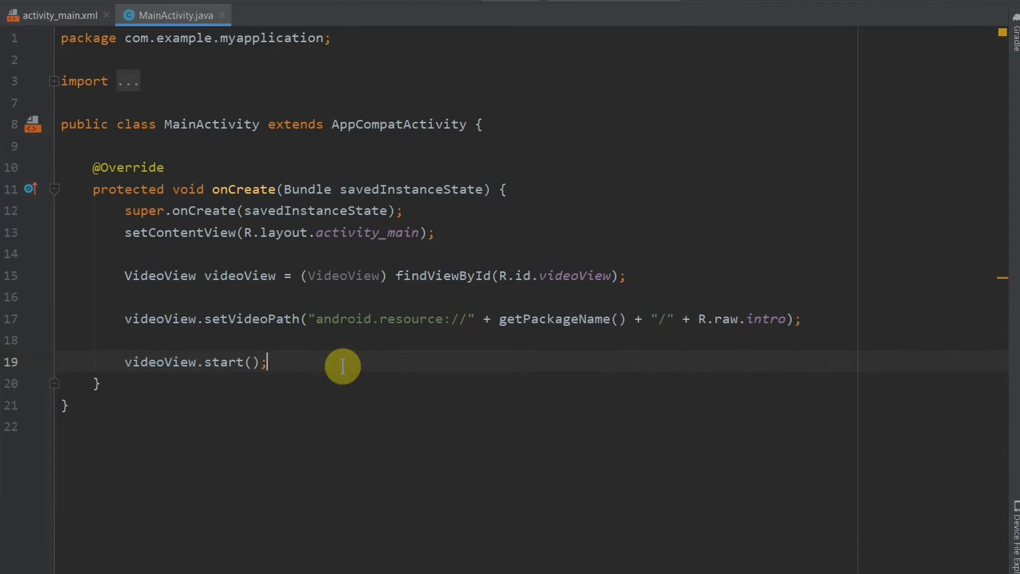
pyautogui.moveTo(368, 329)
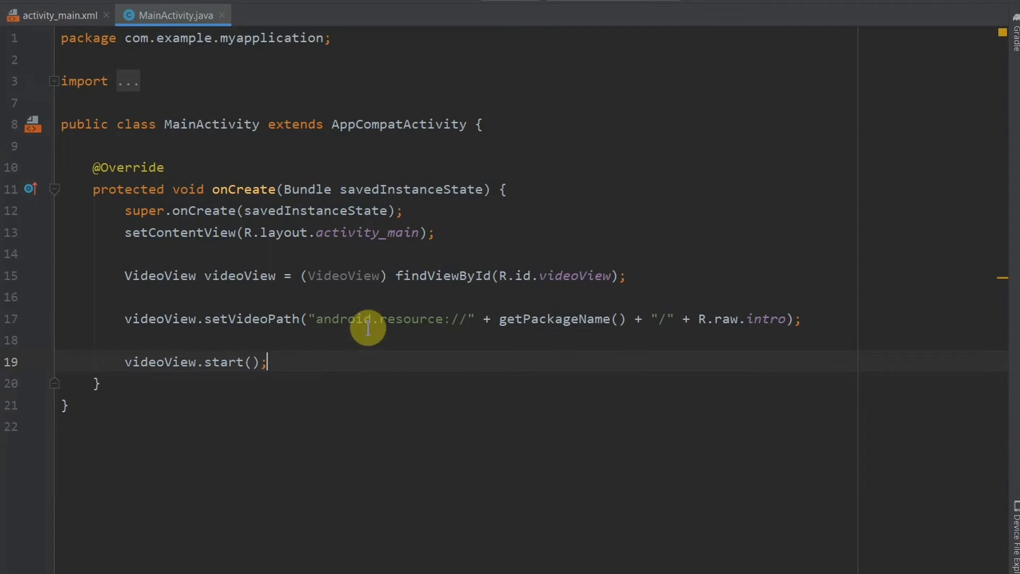
pyautogui.moveTo(373, 319)
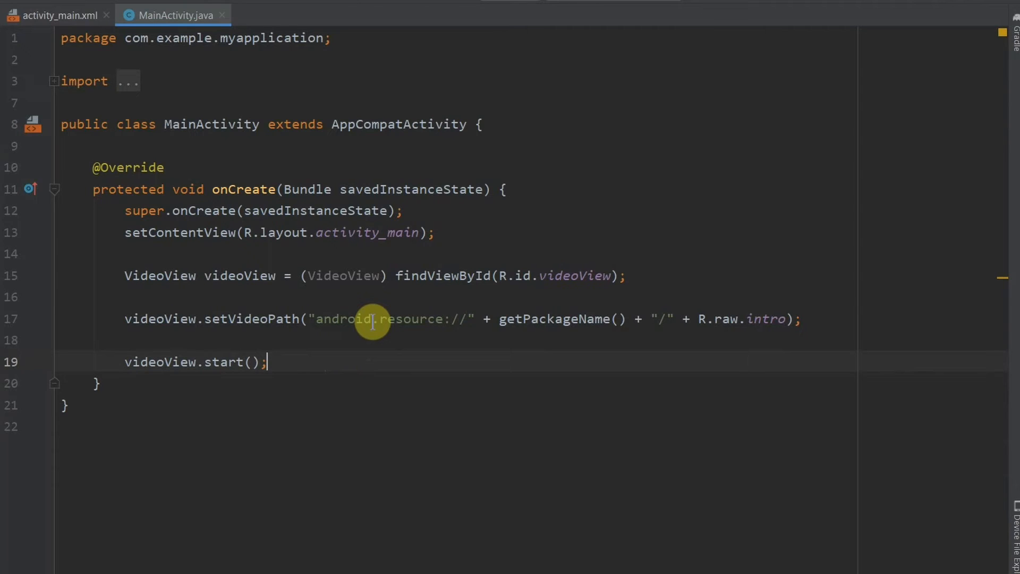
pyautogui.moveTo(328, 349)
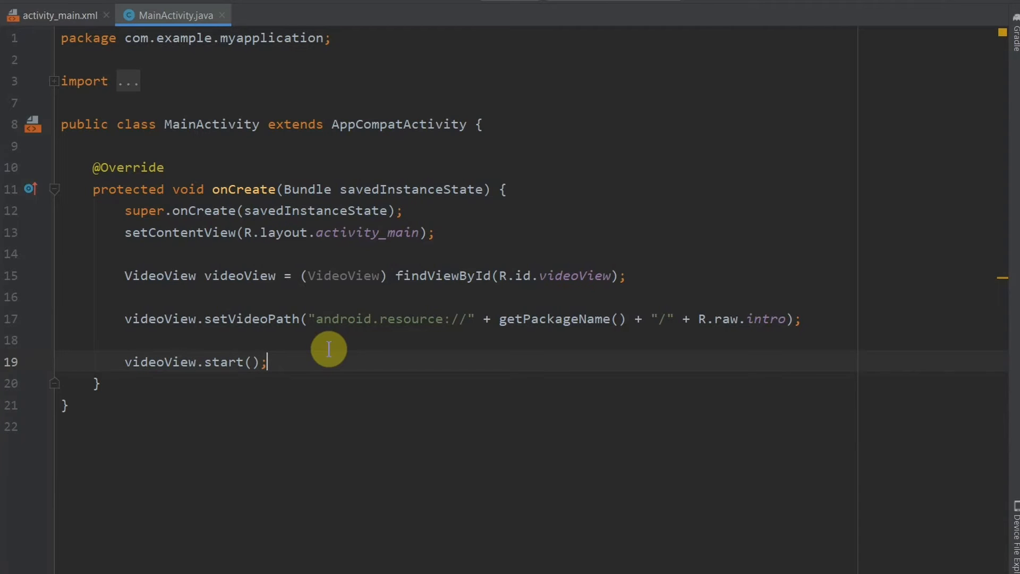
# Declare MediaController mediaController = new MediaController(this) using android.widget.MediaController
pyautogui.write('M')
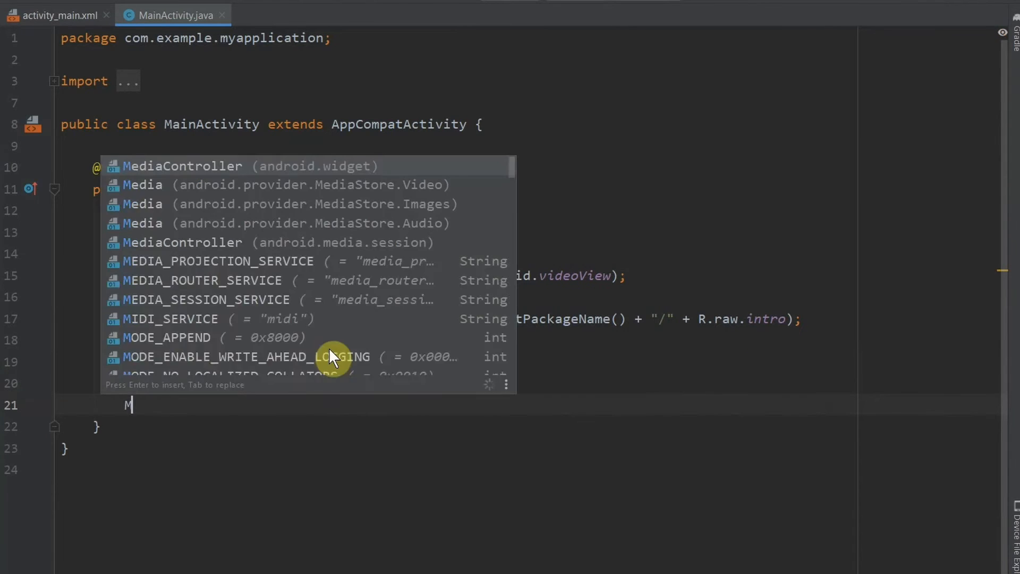
pyautogui.click(182, 166)
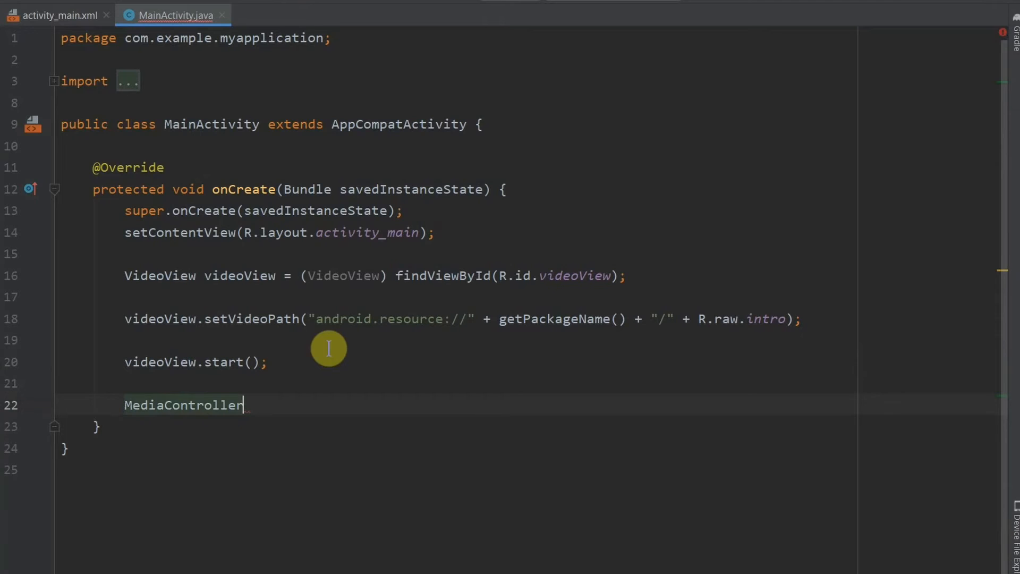
pyautogui.write('mediaController')
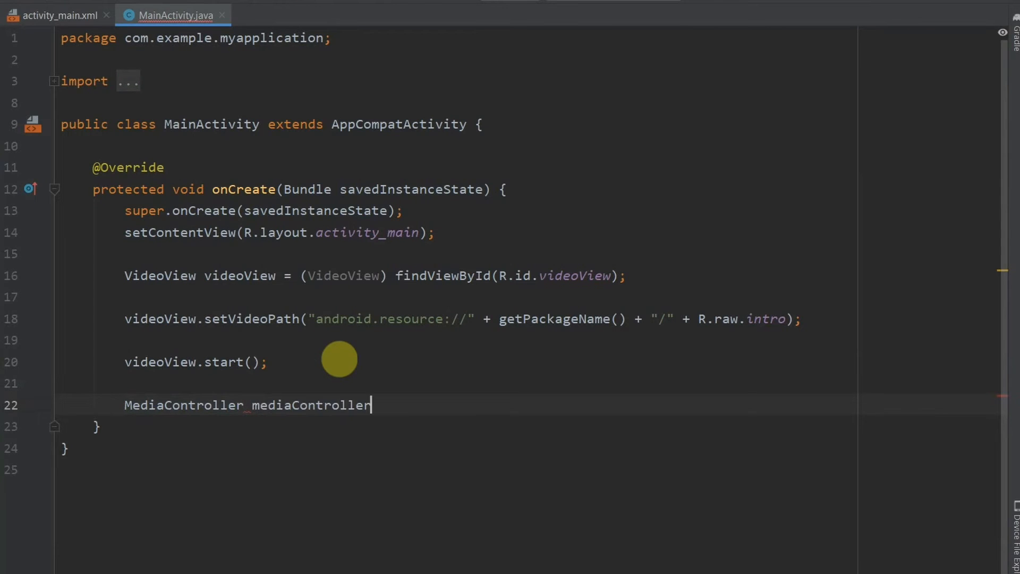
pyautogui.write('=')
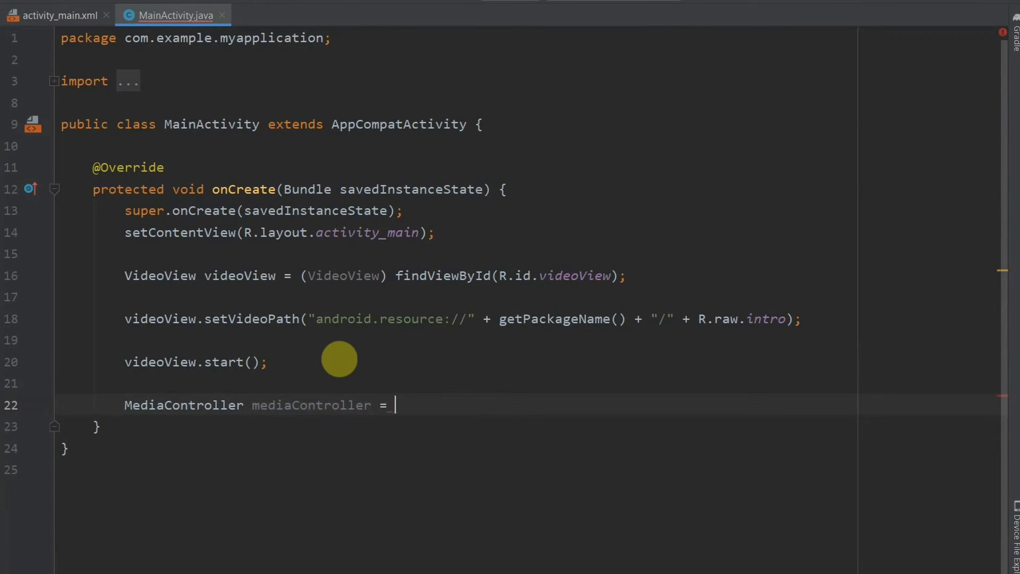
pyautogui.write('new MediaController(')
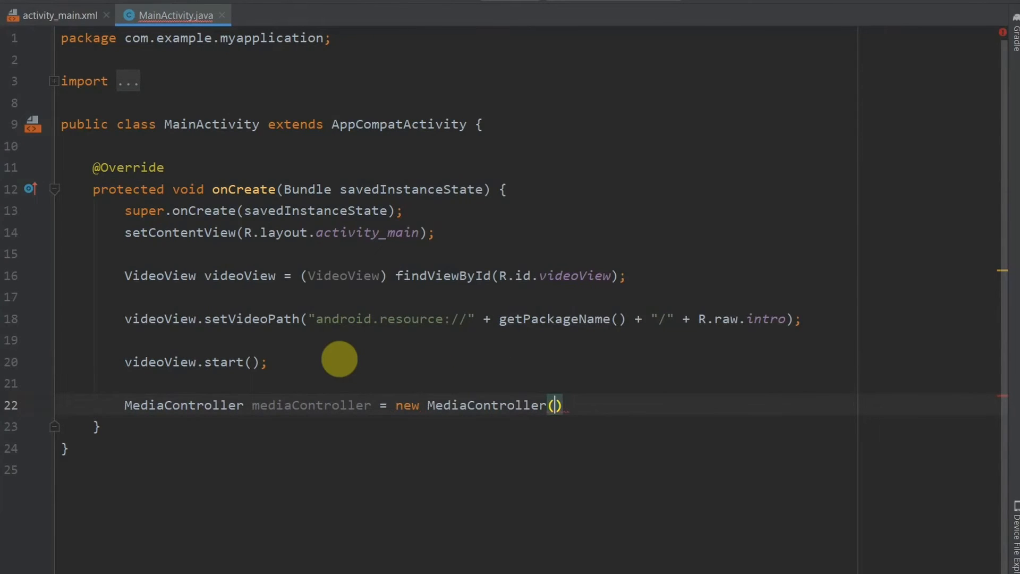
pyautogui.write('thi')
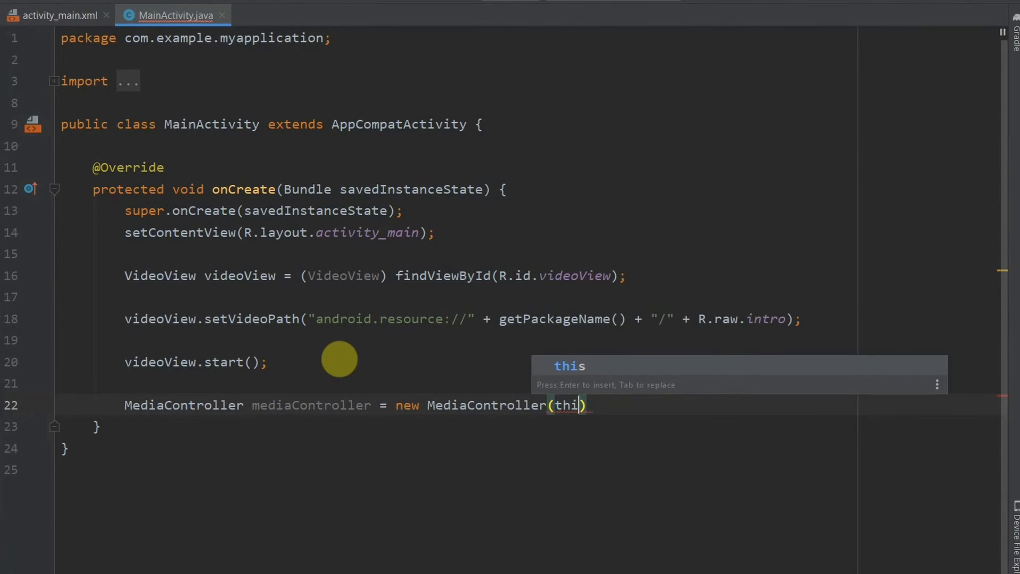
pyautogui.press('Enter')
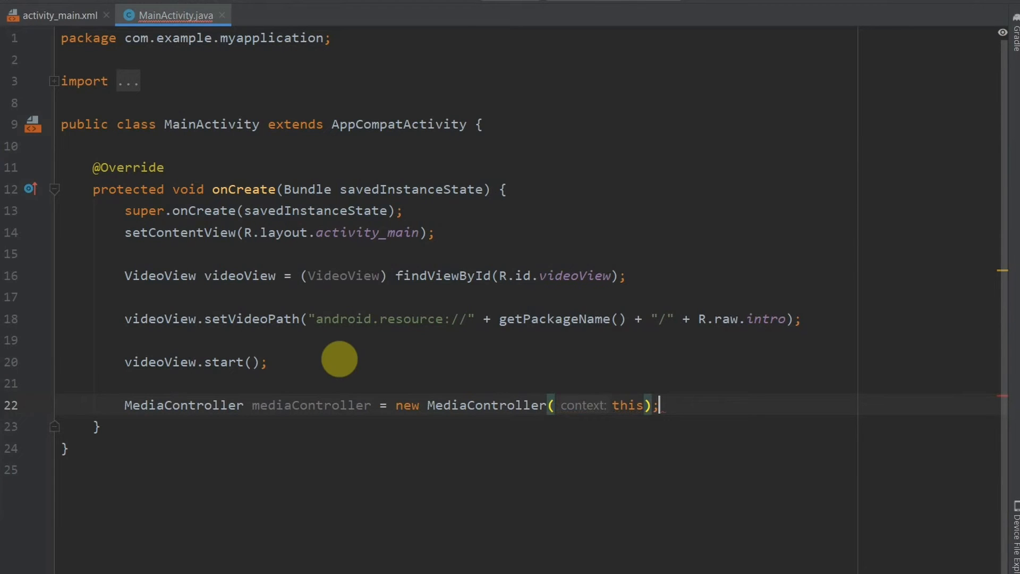
pyautogui.press('Enter')
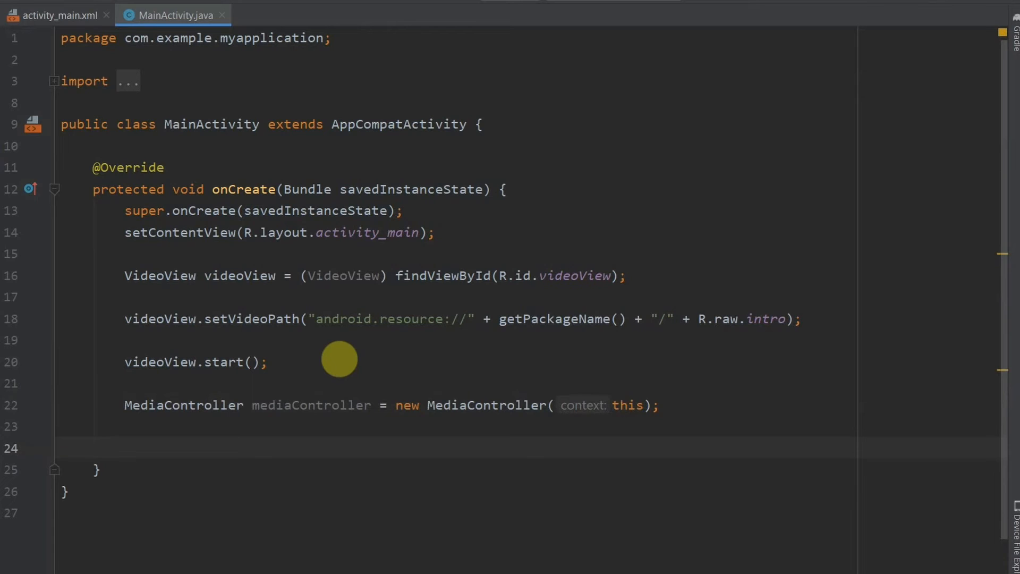
# Add mediaController.setAnchorView(videoView), reusing the videoView variable name
pyautogui.write('mediaController.')
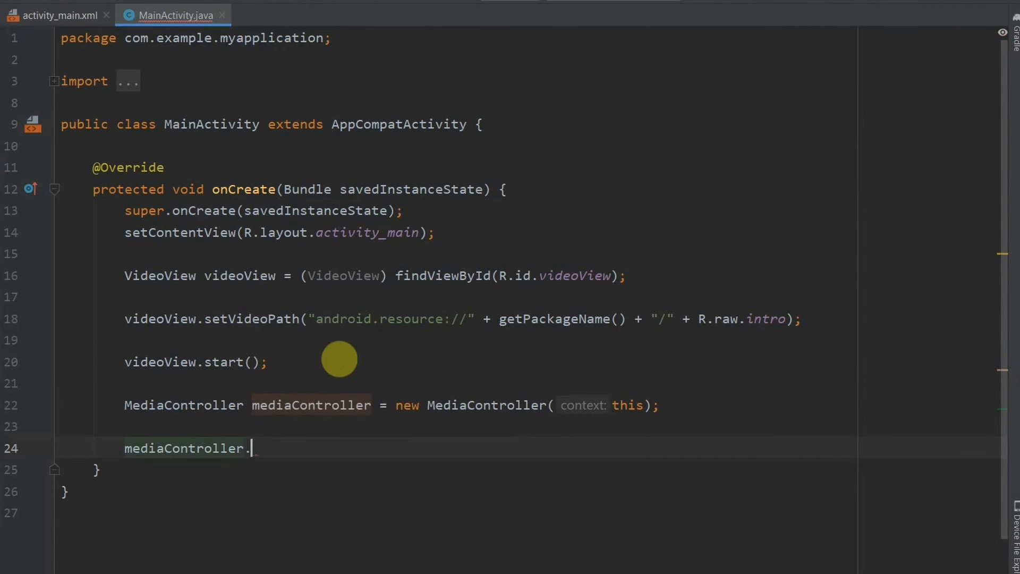
pyautogui.write('setAnchorView();')
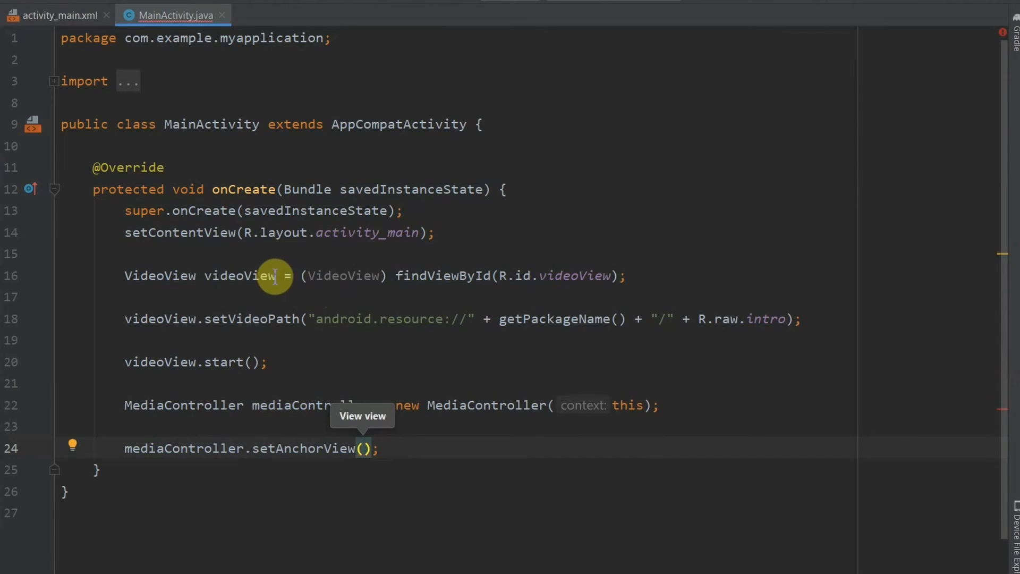
pyautogui.doubleClick(238, 275)
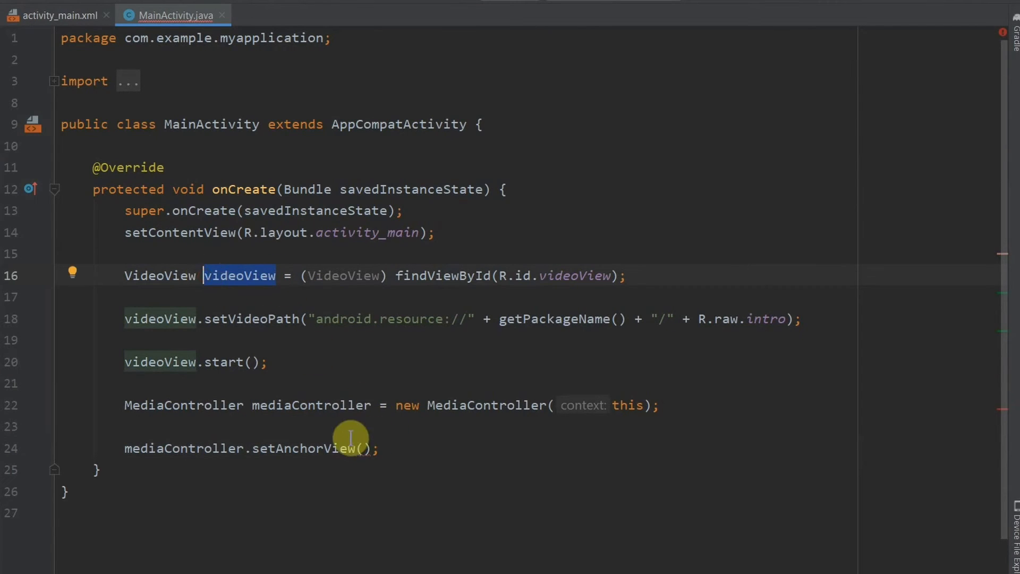
pyautogui.write('videoView')
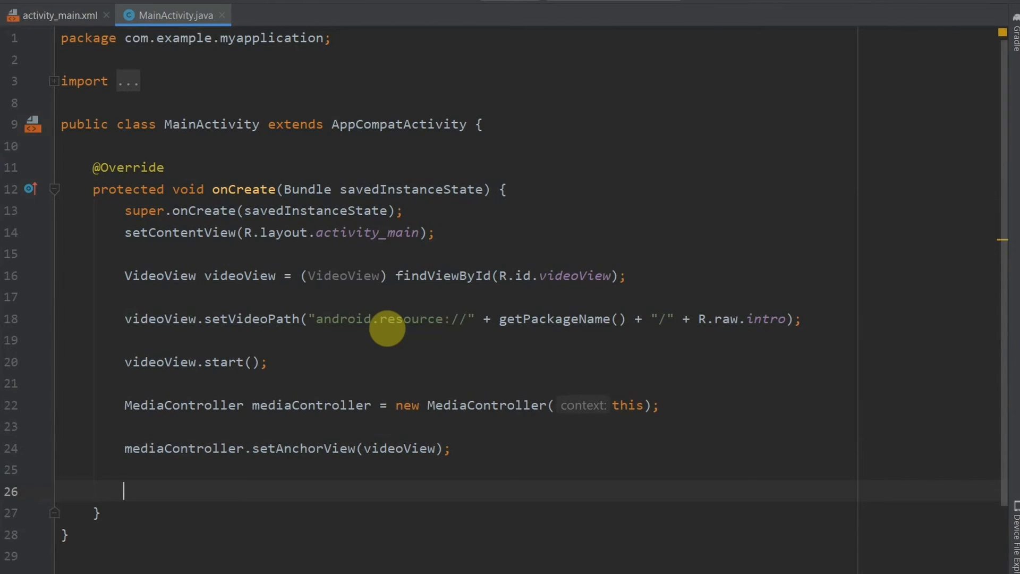
# Add videoView.setMediaController(mediaController) using autocomplete
pyautogui.write('videoView')
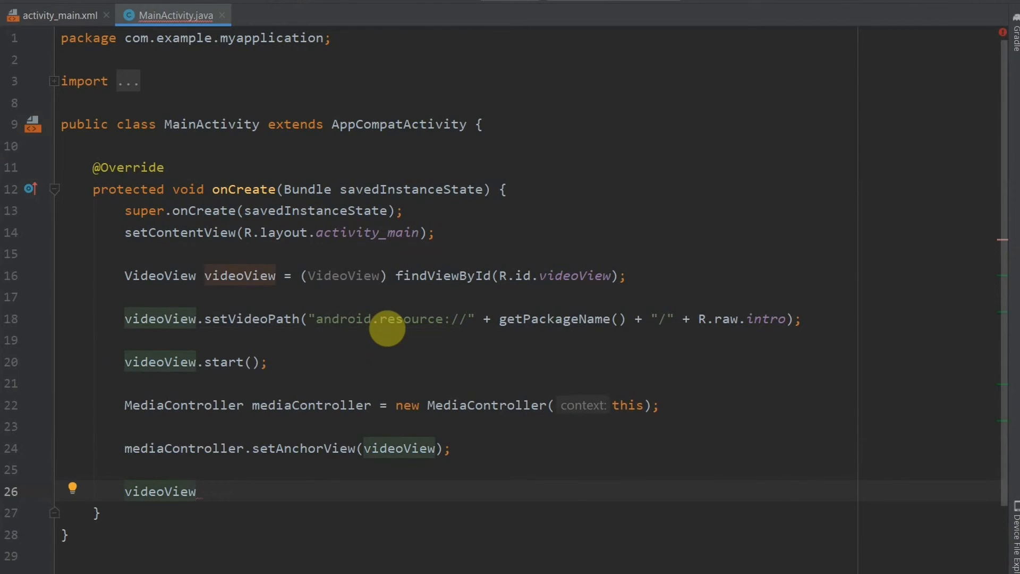
pyautogui.write('.setMediaController();')
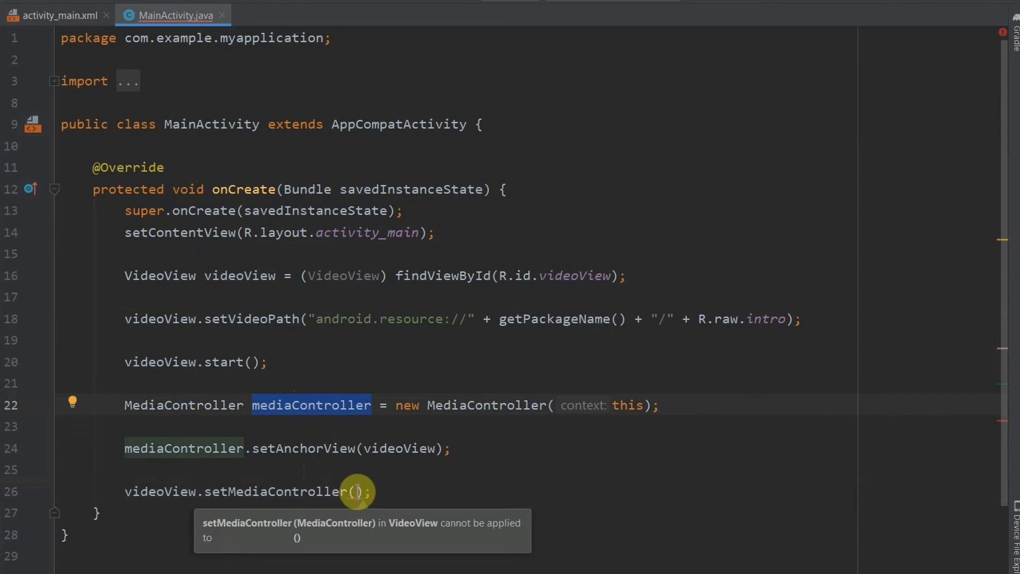
pyautogui.write('mediaController')
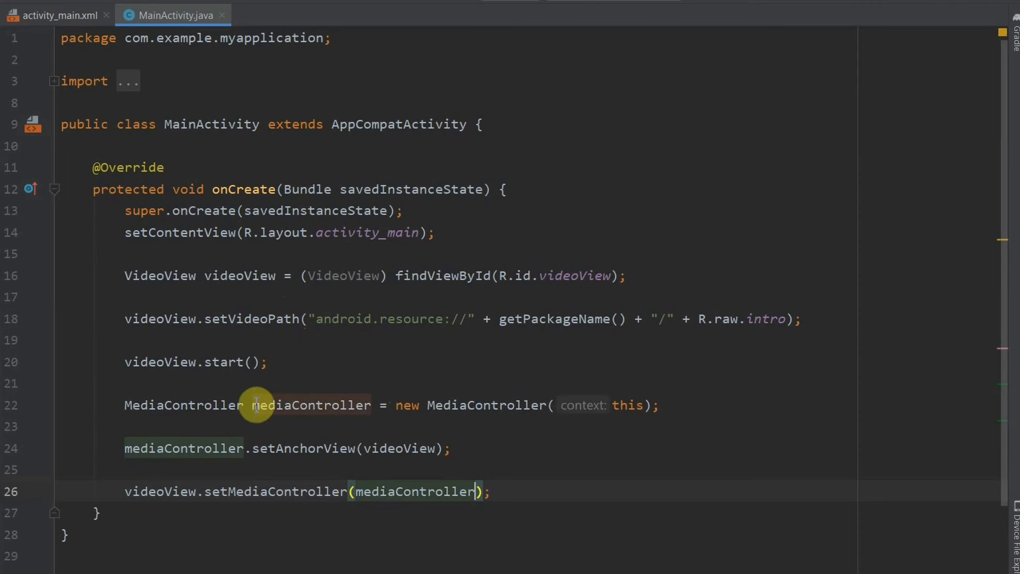
pyautogui.moveTo(302, 455)
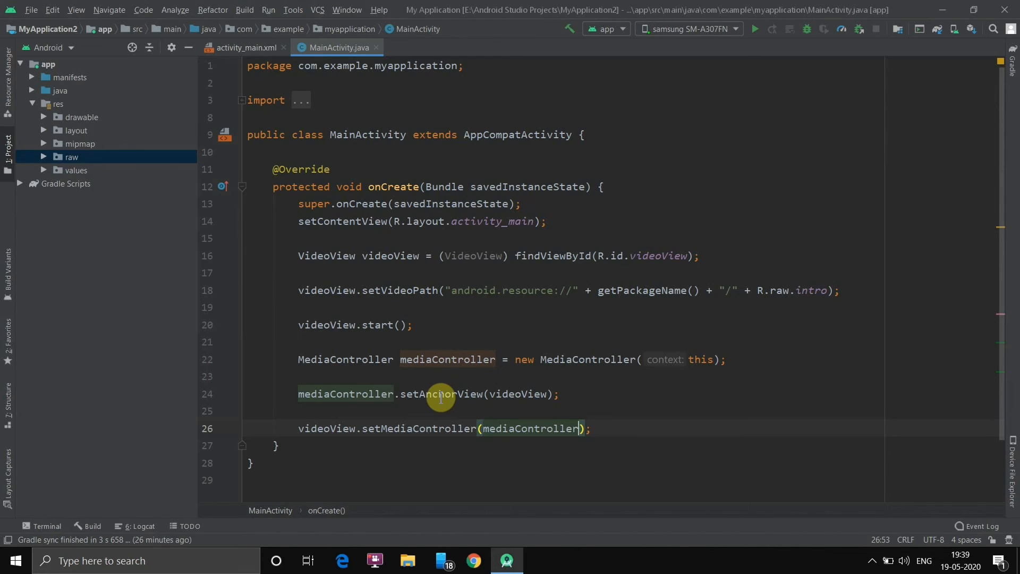
pyautogui.moveTo(756, 29)
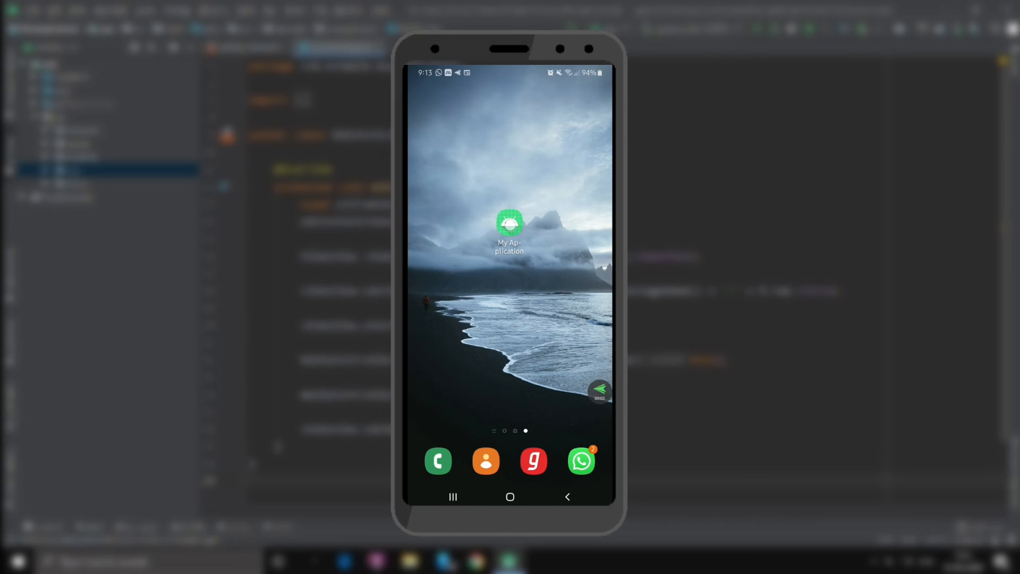
# Launch My Application on the phone and drag the intro video's seek bar forward
pyautogui.click(509, 224)
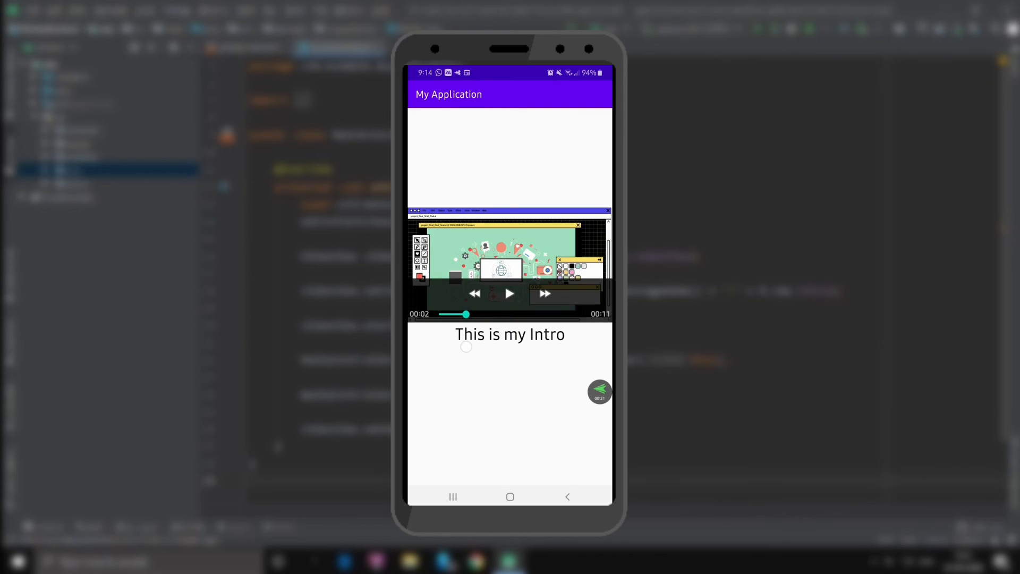
pyautogui.moveTo(465, 313); pyautogui.dragTo(548, 314)
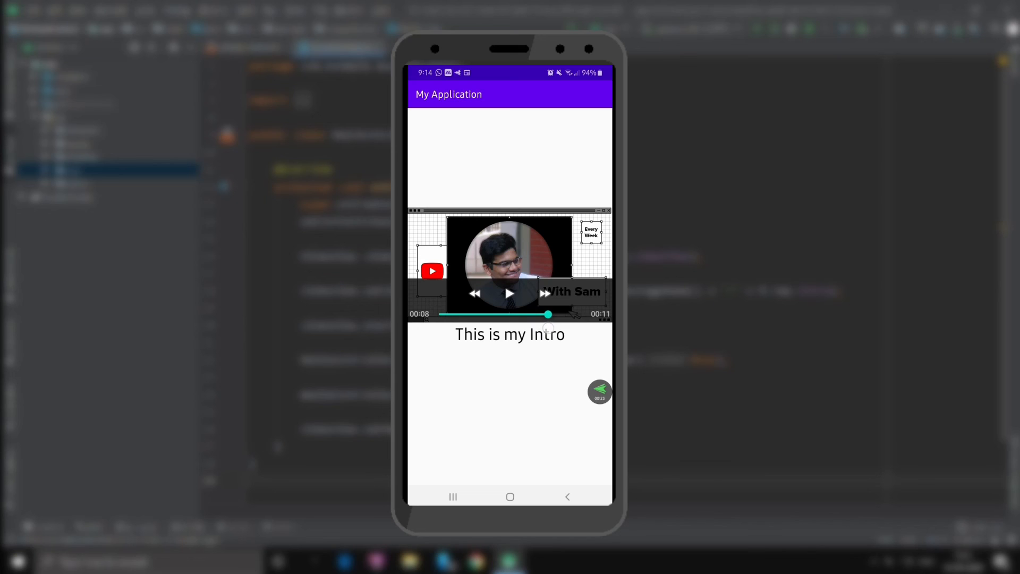